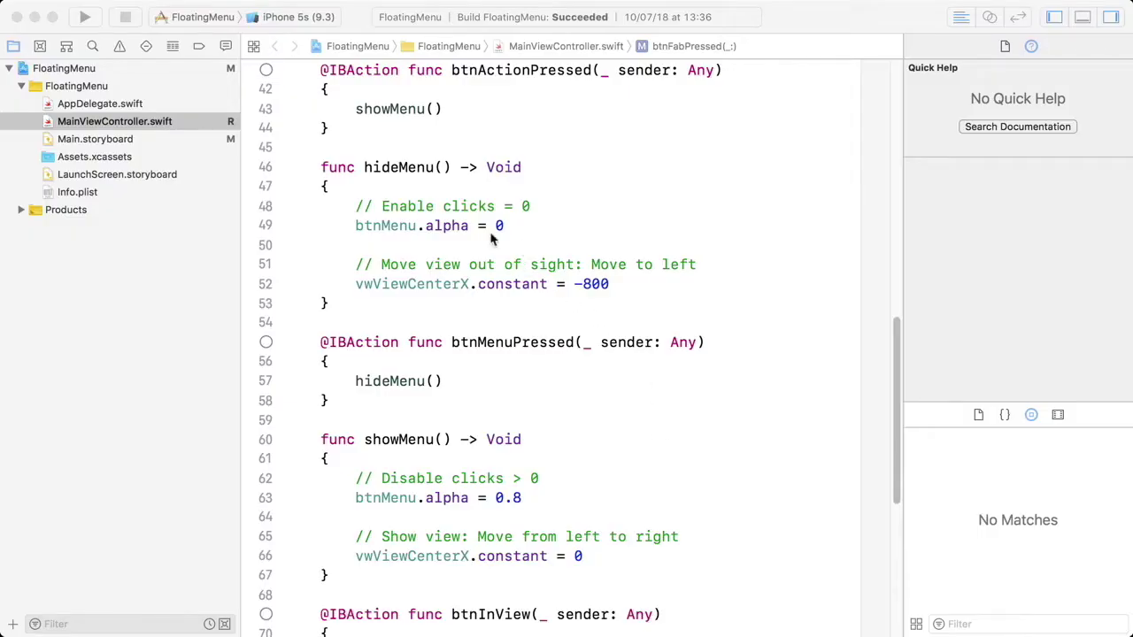
mouse_move(467, 234)
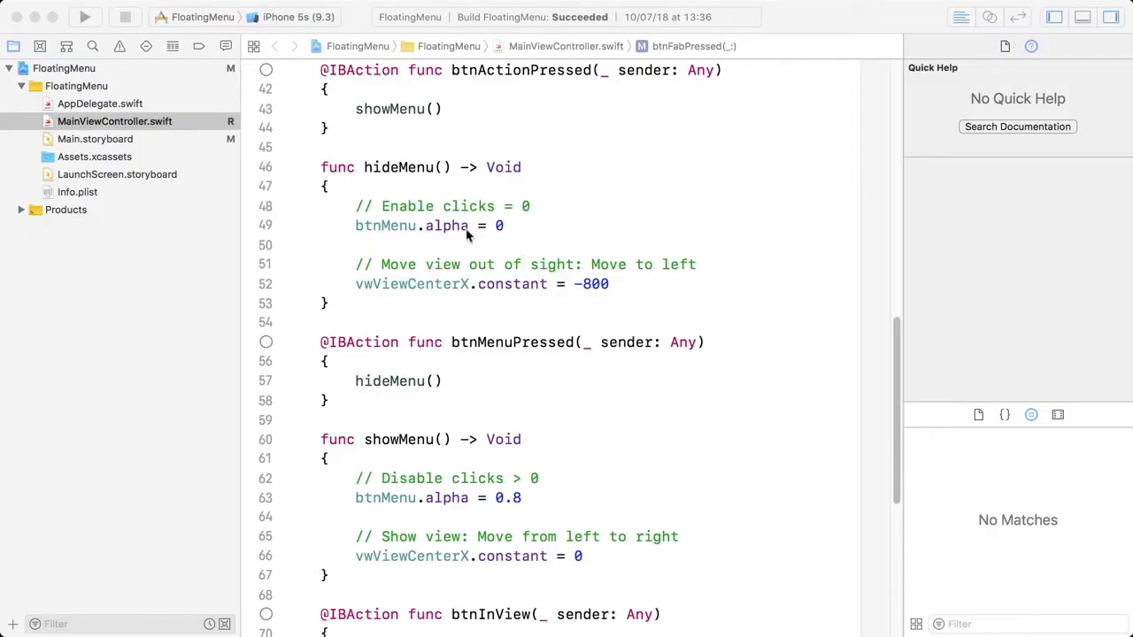
Step: Add a blank line after 'vwViewCenterX.constant = -800' at the end of hideMenu
double_click(385, 225)
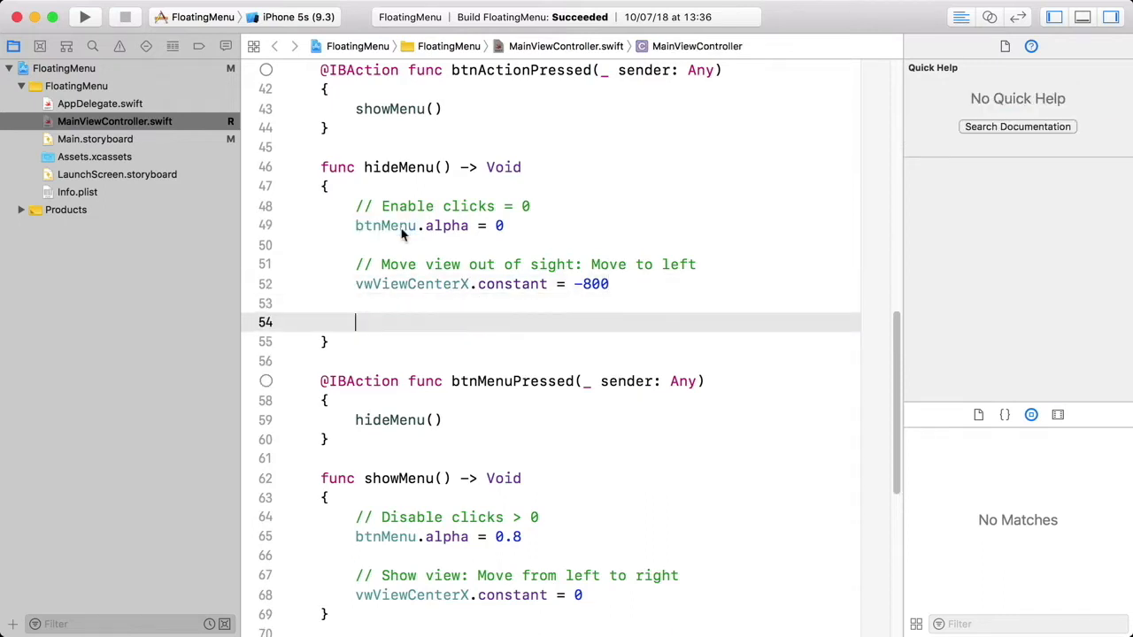
Step: Type an '// Animation' comment and start a new line below it
text(//)
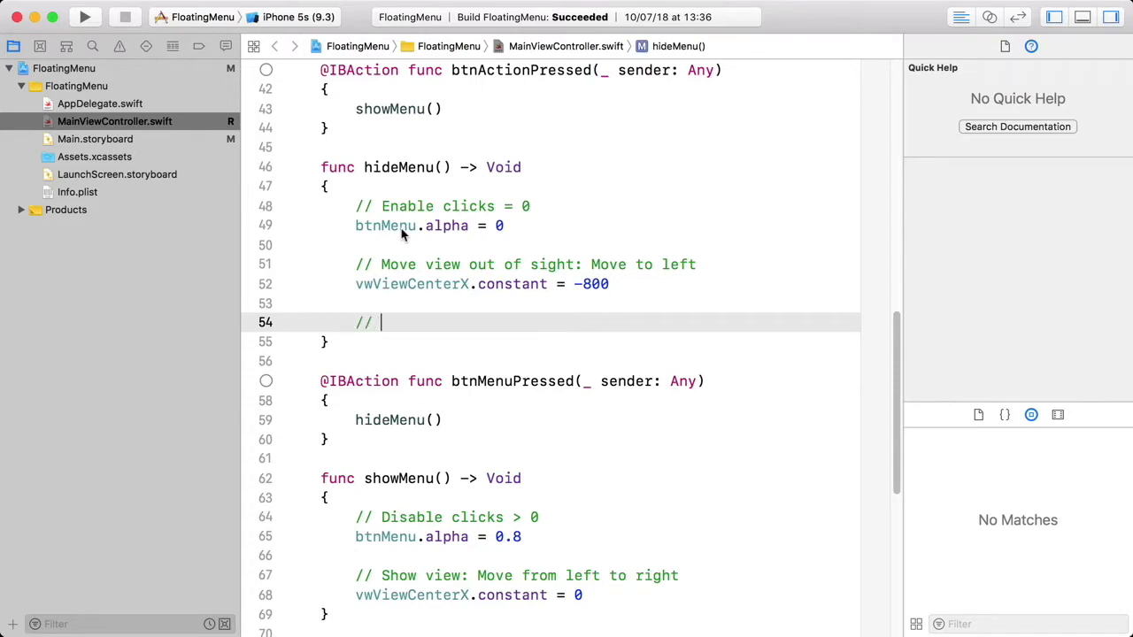
text(An)
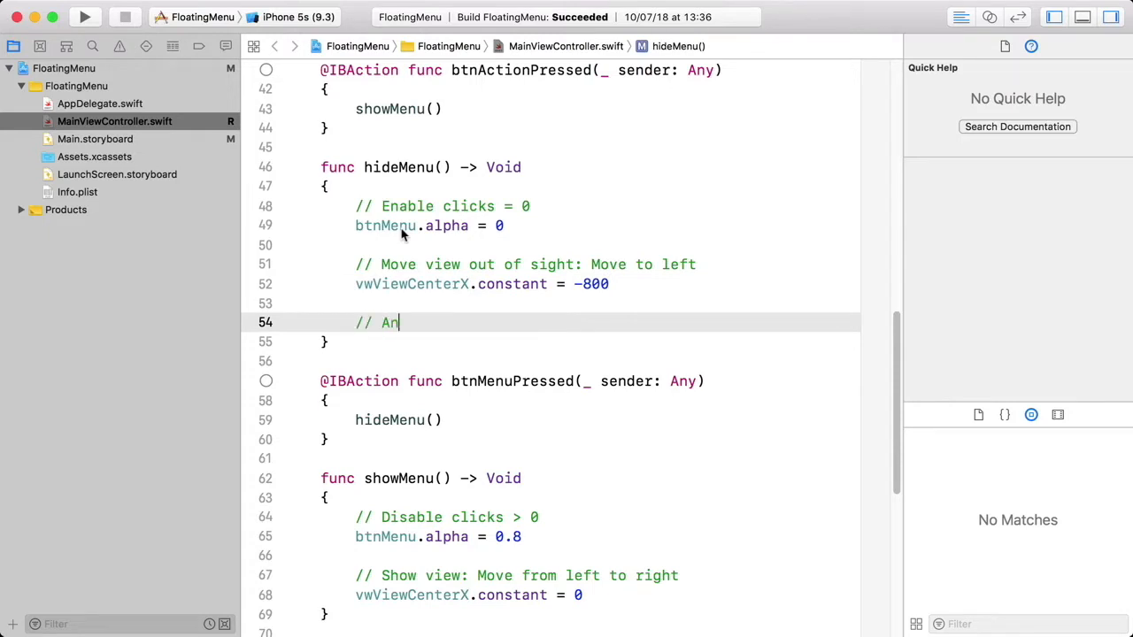
text(imation)
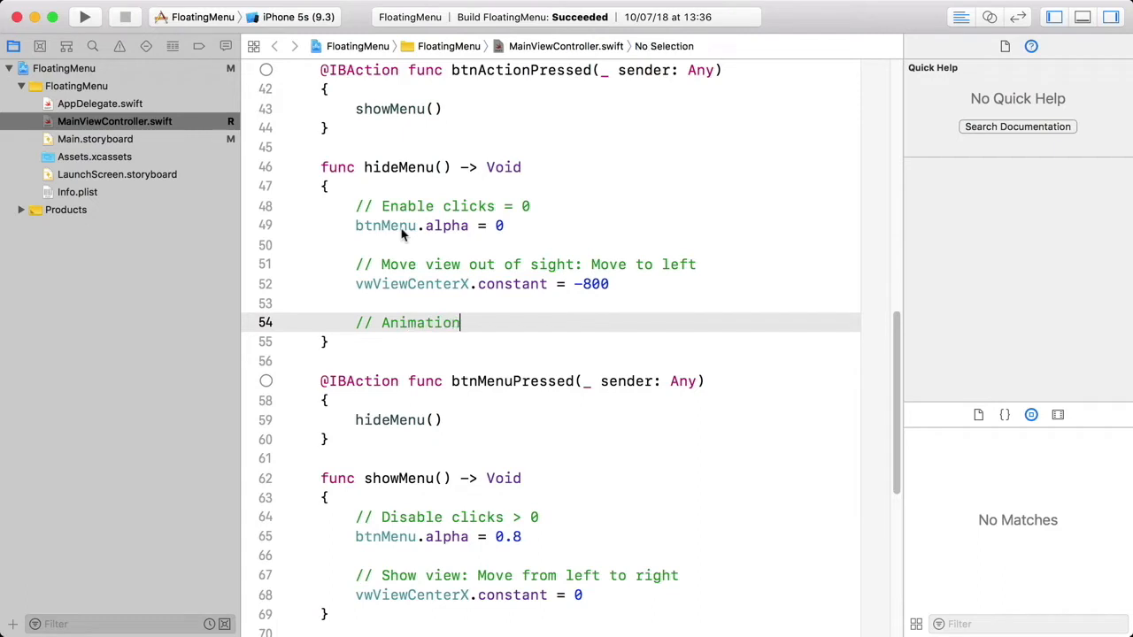
key(Return)
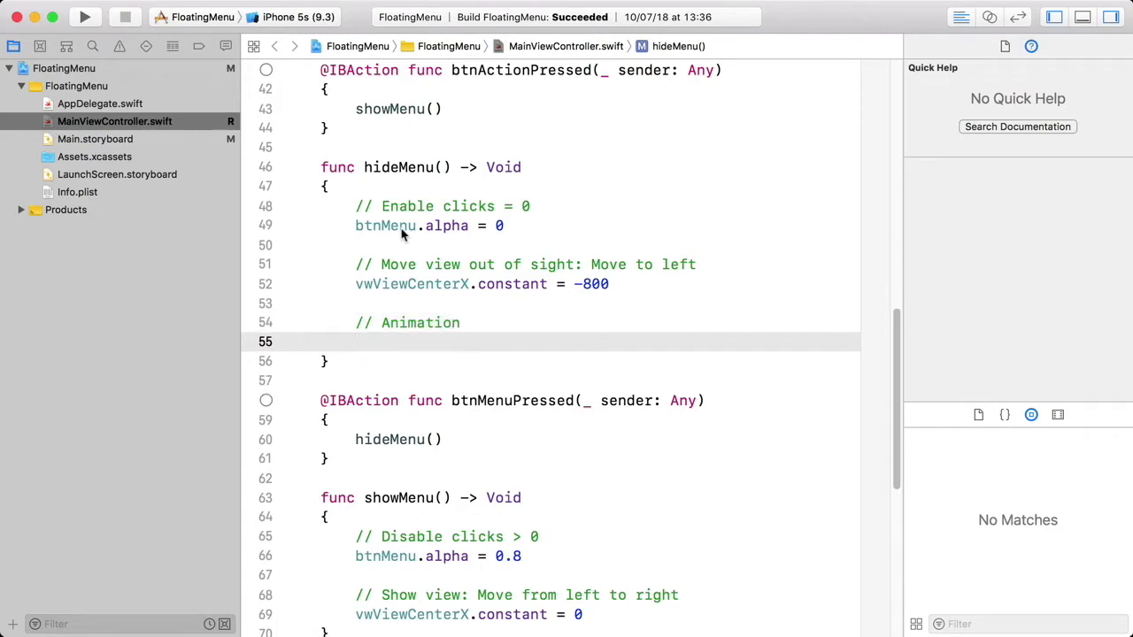
Step: Insert UIView.animate with duration 0.1 and expand its animations closure onto separate lines
text(UI)
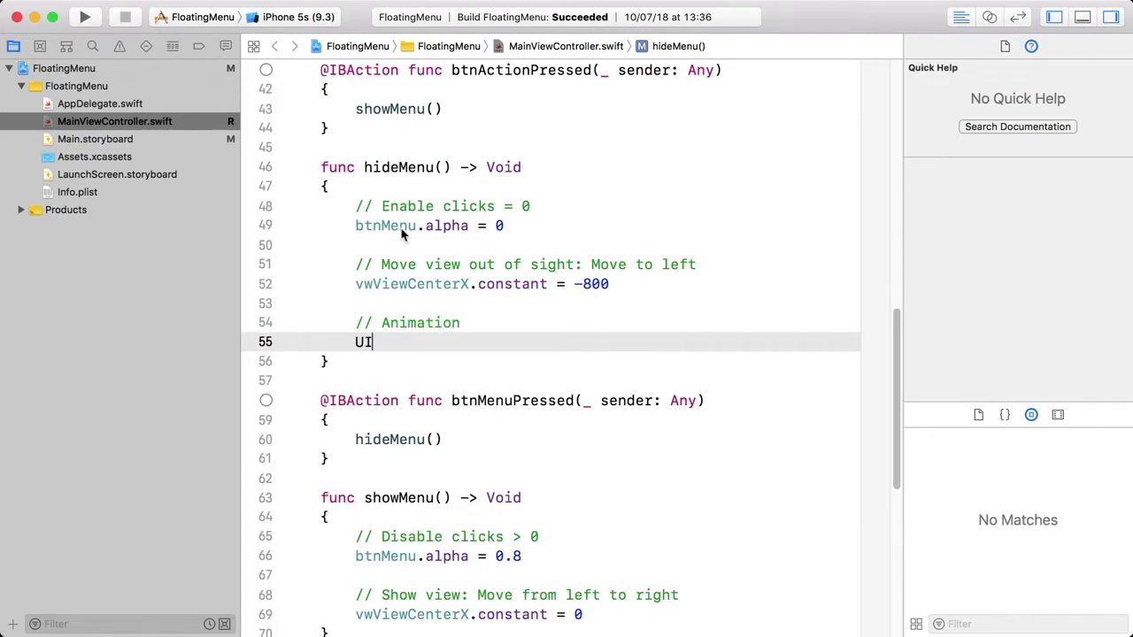
text(V)
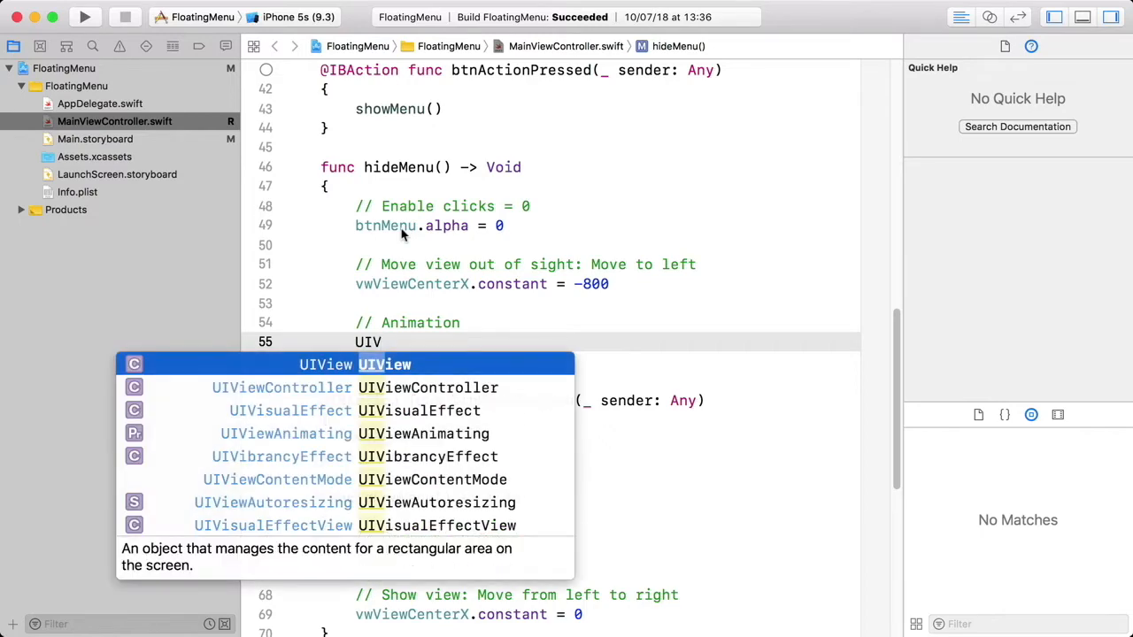
text(.)
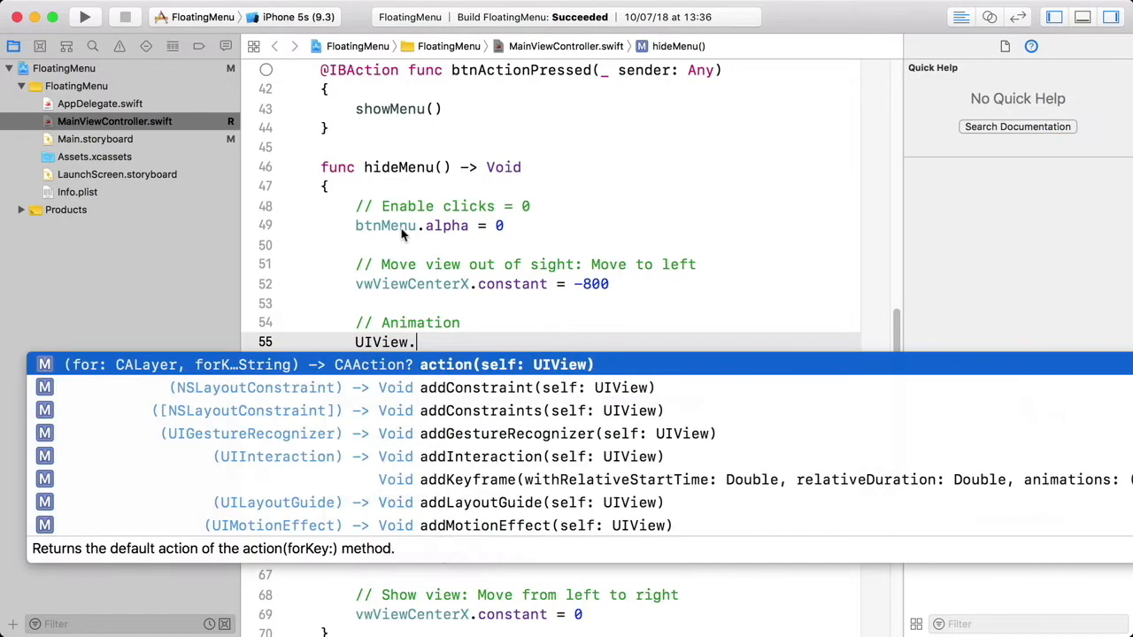
text(a)
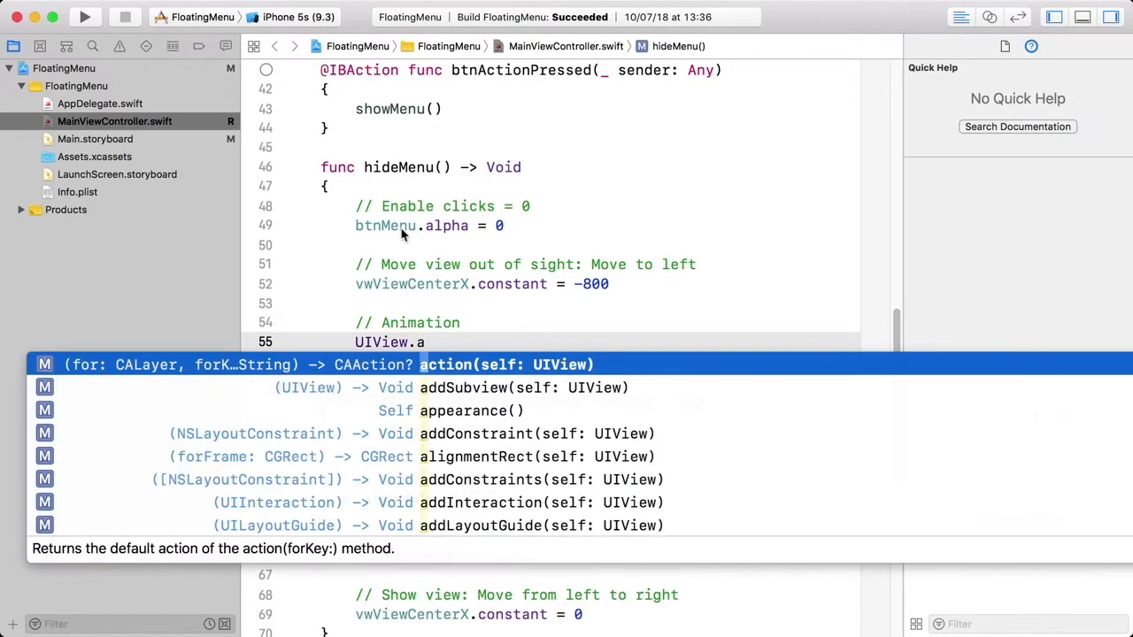
text(n)
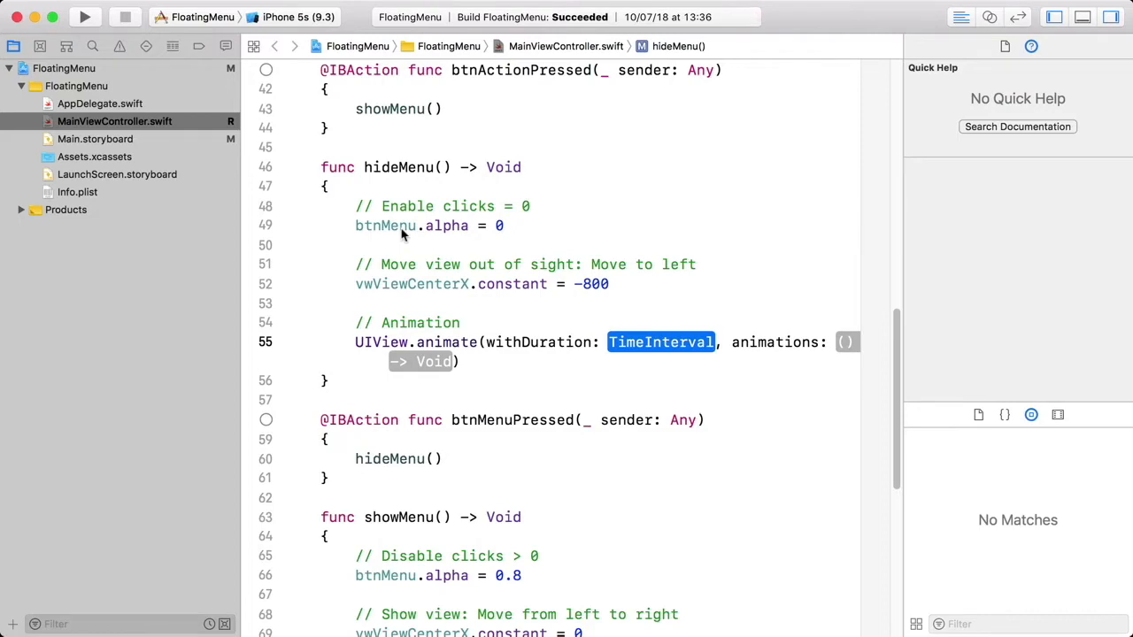
text(0.1)
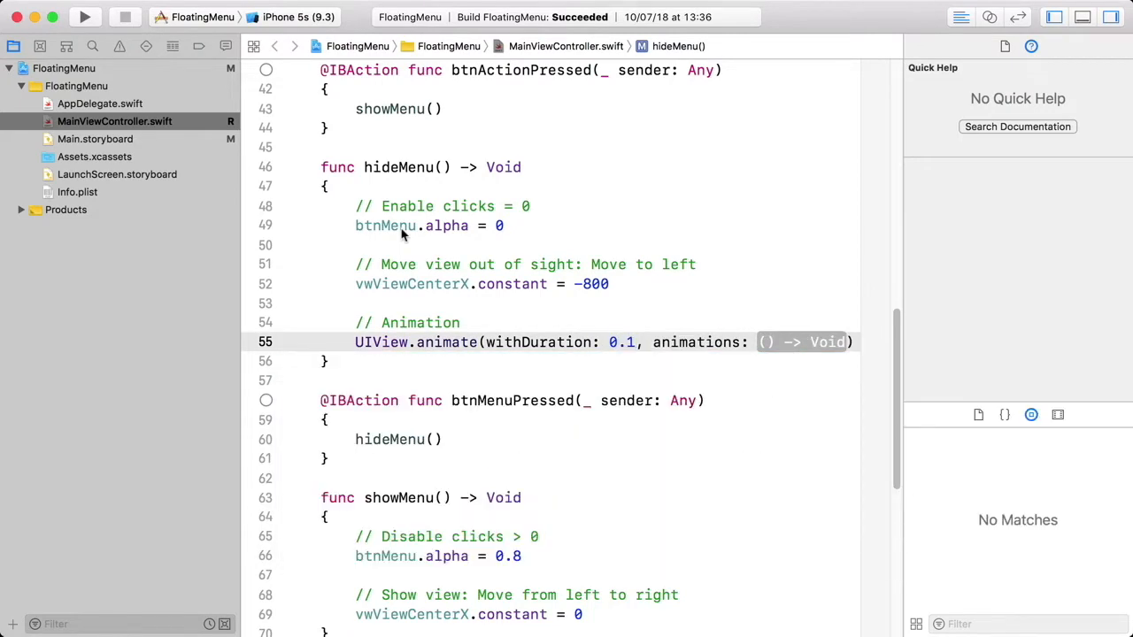
double_click(804, 342)
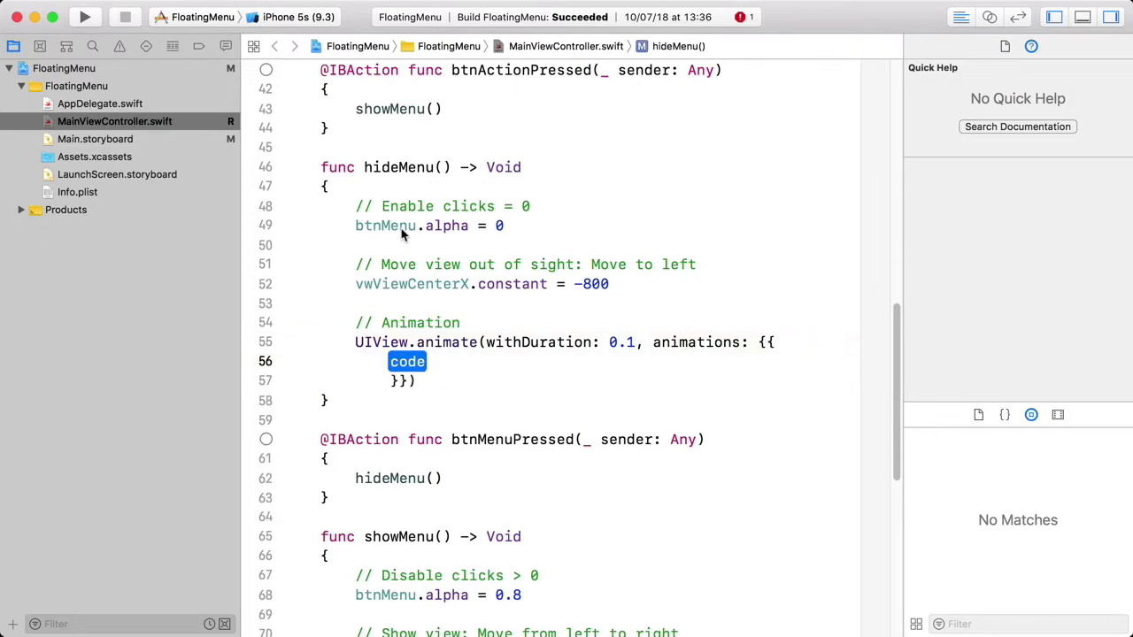
key(Delete)
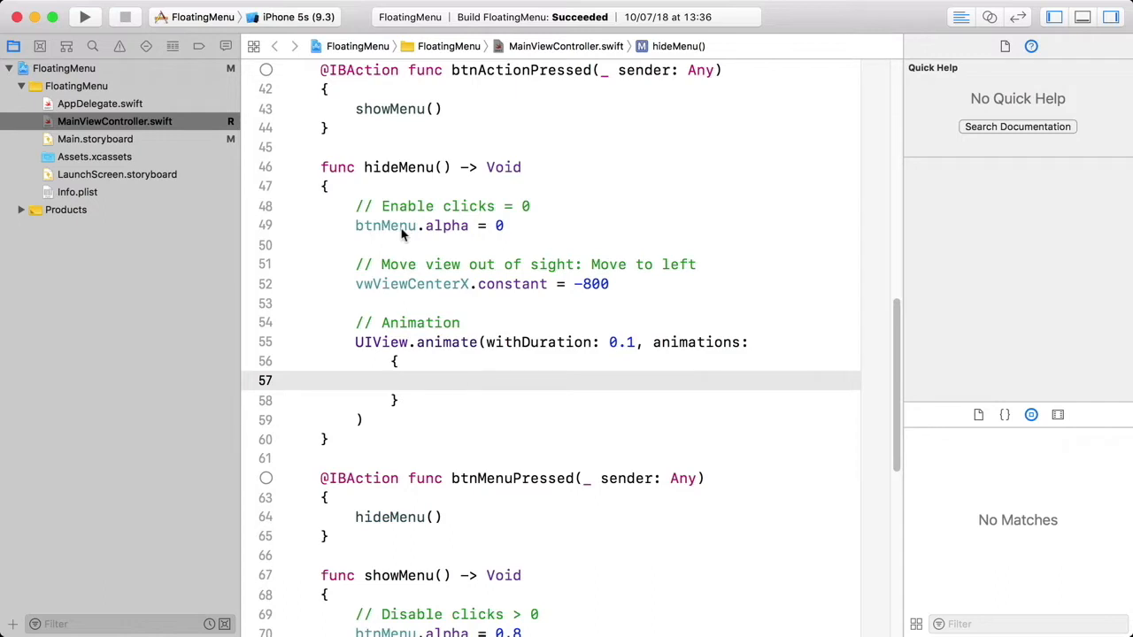
Step: Drag the 'Enable clicks' comment and btnMenu.alpha = 0 into the animations closure
click(425, 380)
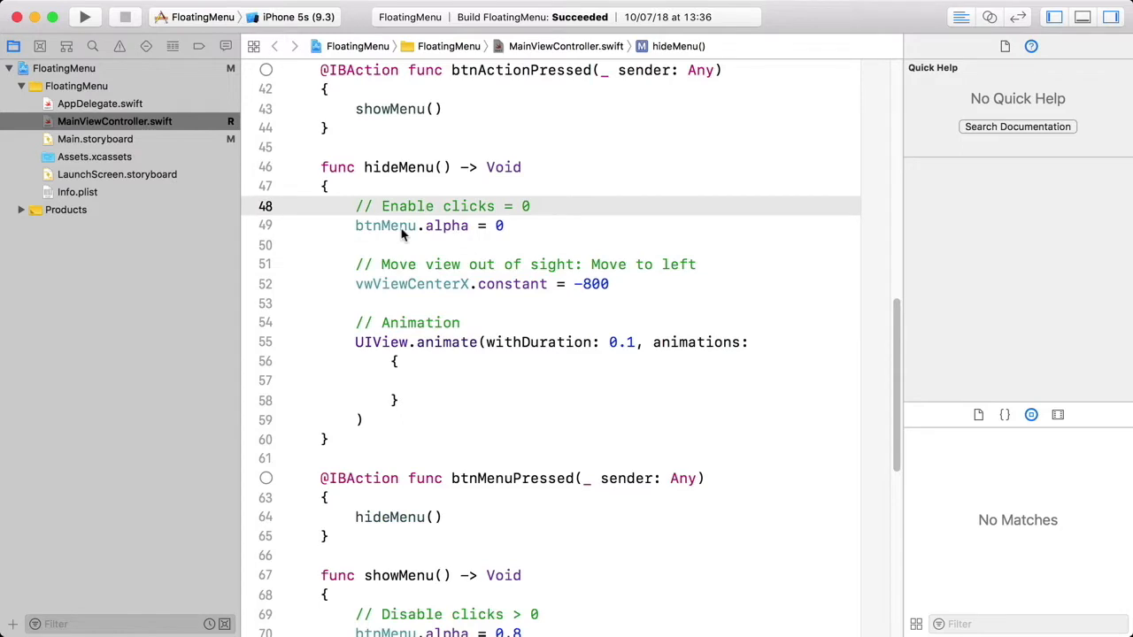
drag(355, 206, 504, 224)
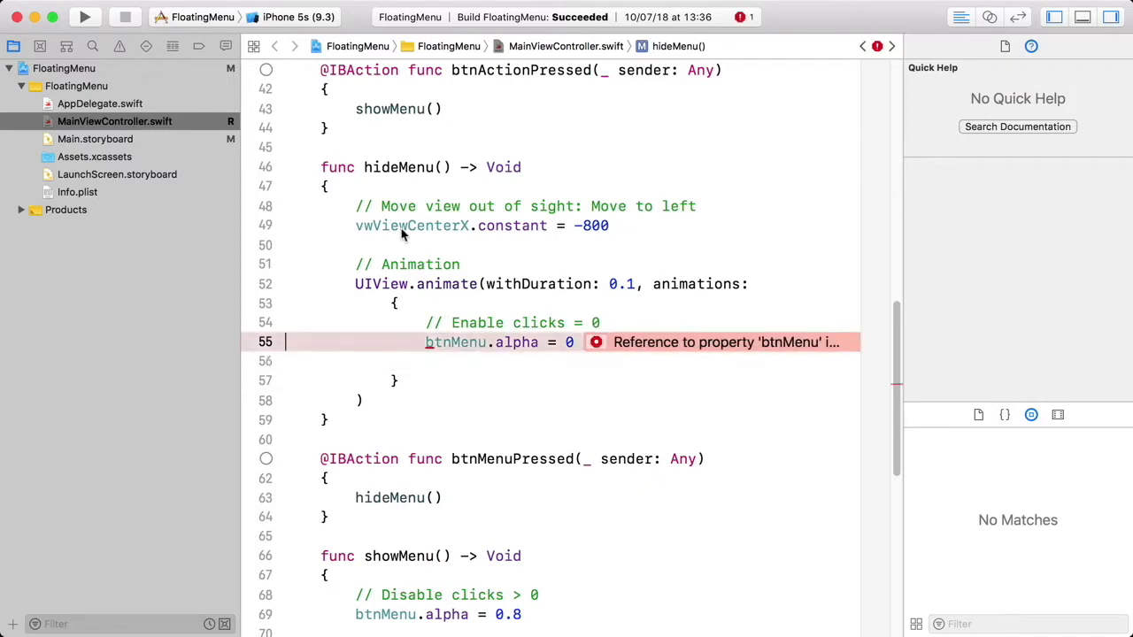
Step: Prefix btnMenu with self and add an '// Update layout if needed' comment below
click(455, 342)
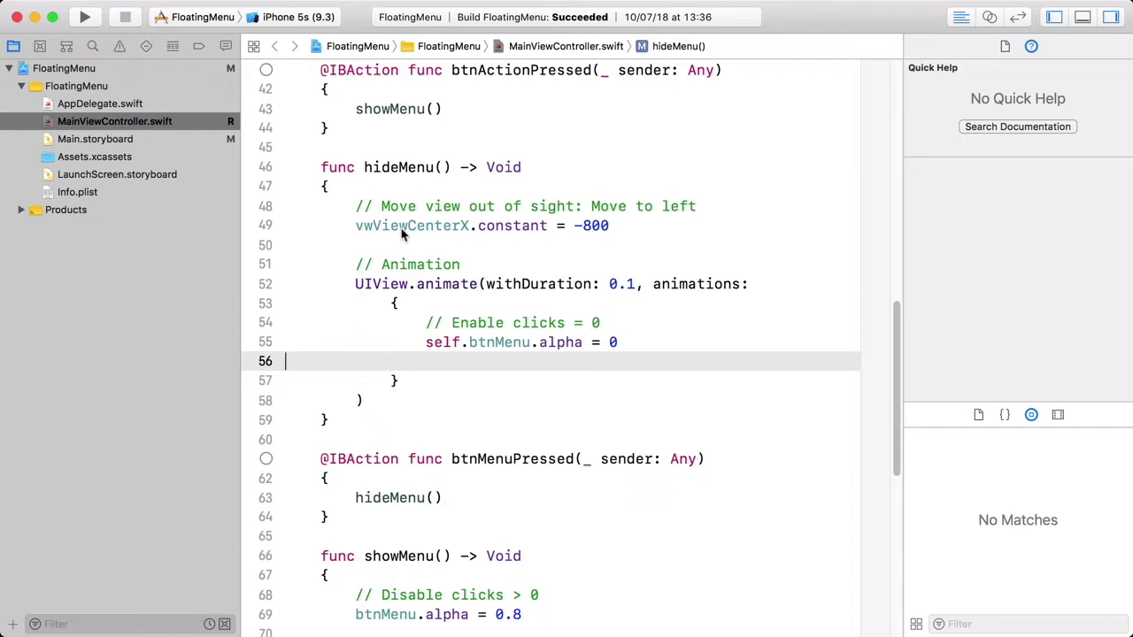
key(Return)
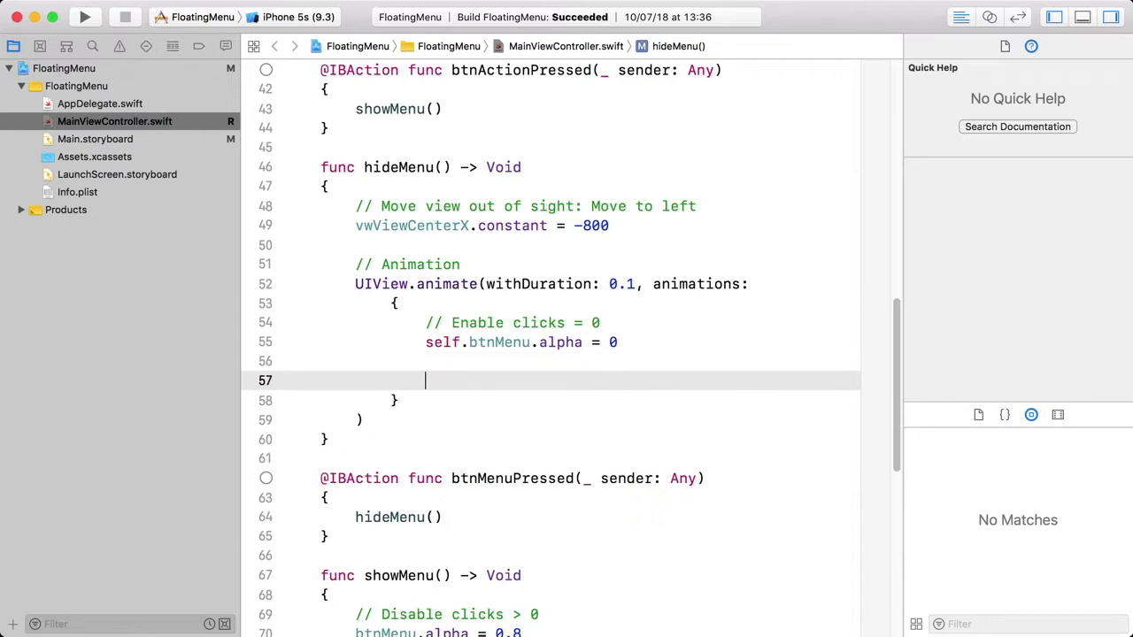
text(//)
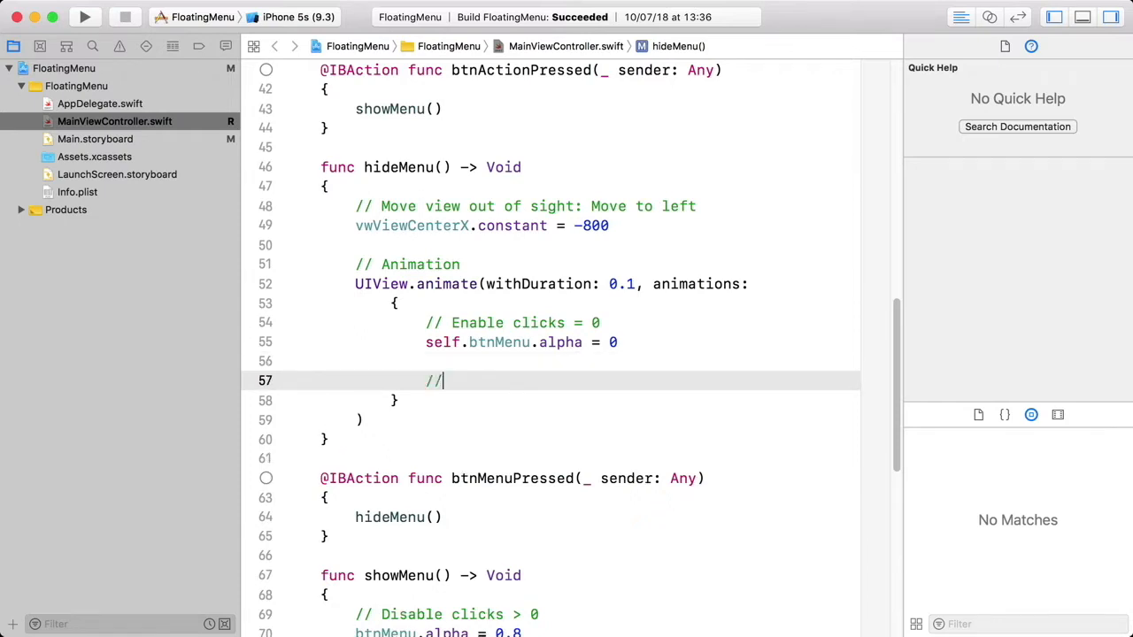
text(Up)
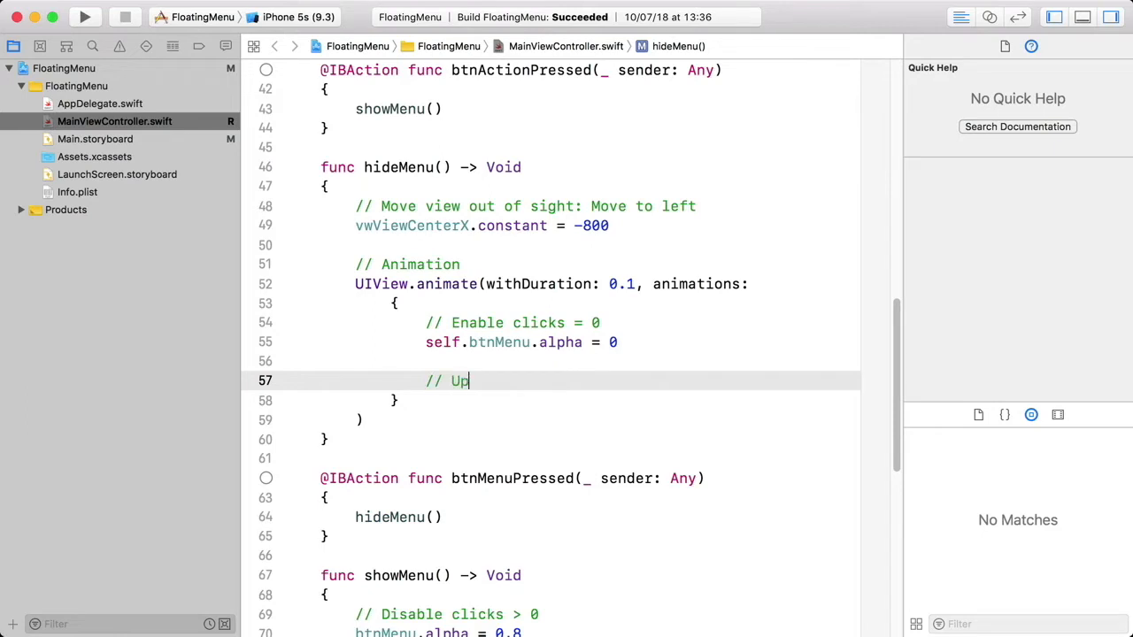
text(date la)
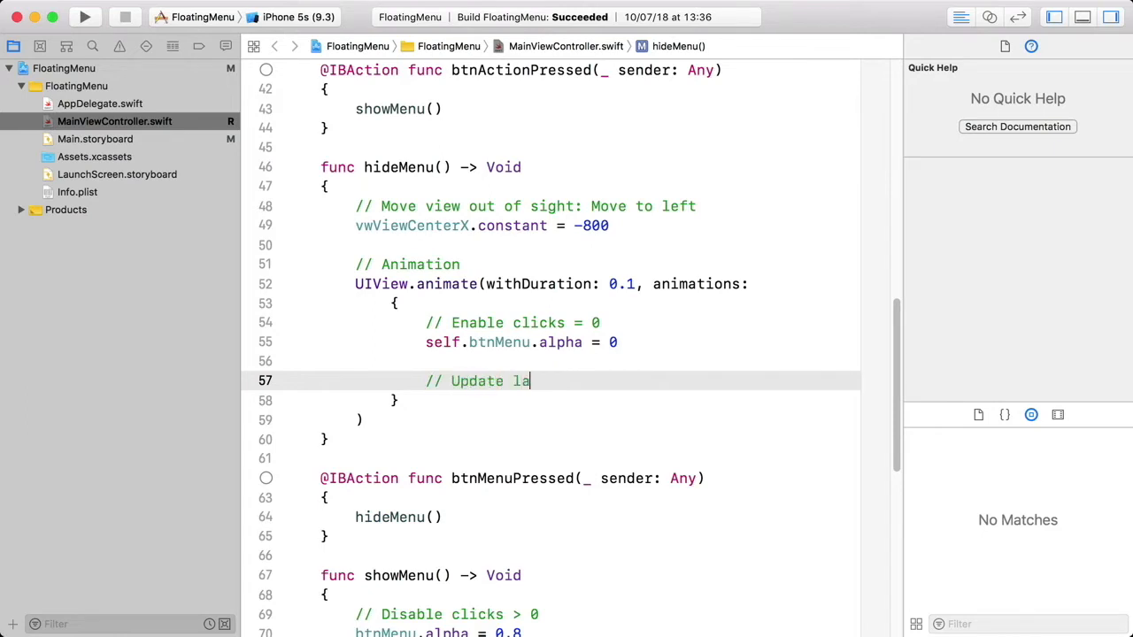
text(yout if)
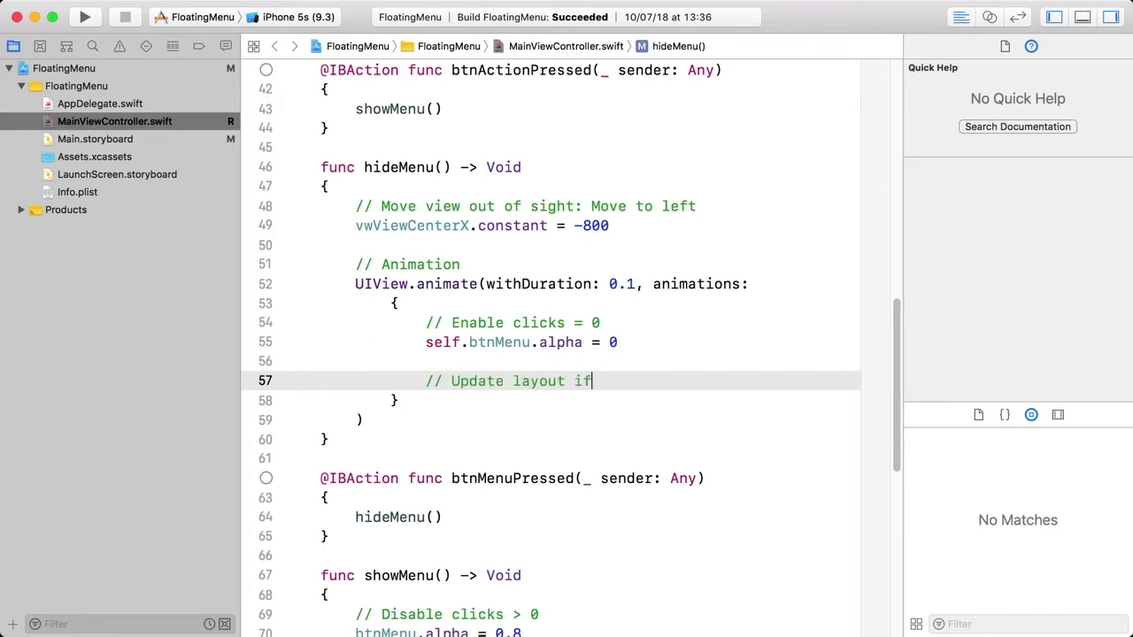
text(needed)
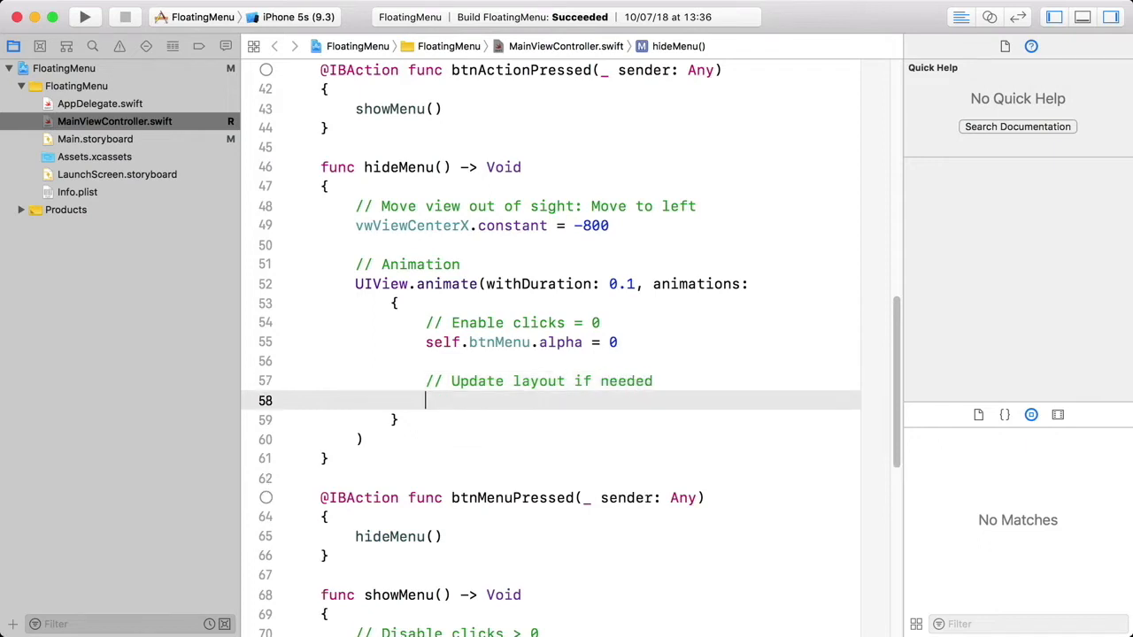
Step: Add self.view.layoutIfNeeded() under the comment using autocomplete
text(sel)
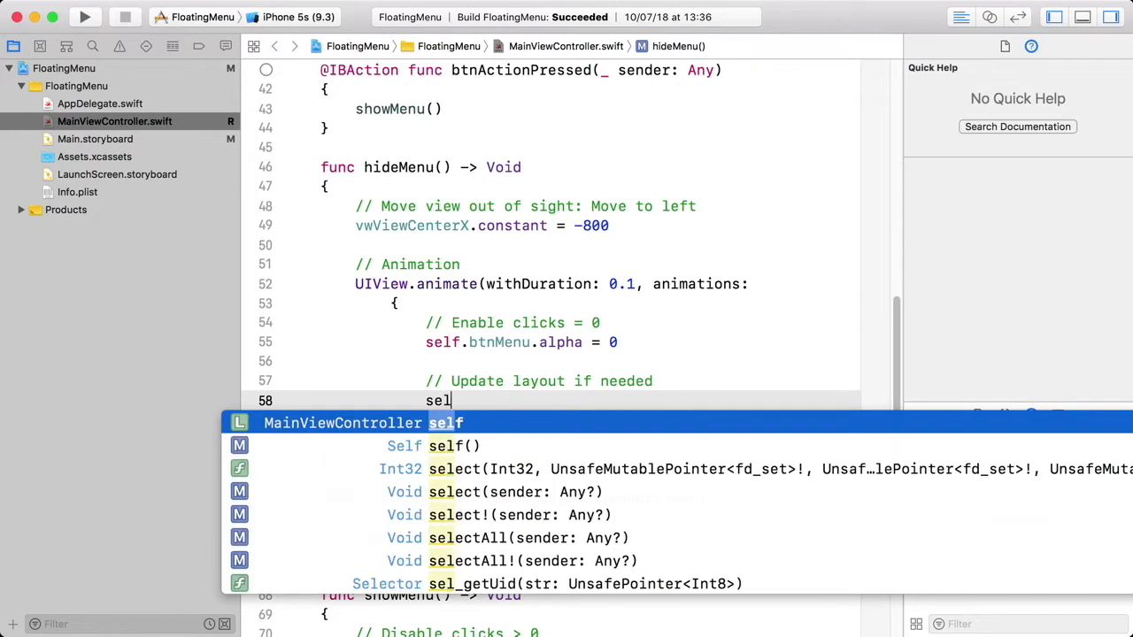
text(f.view)
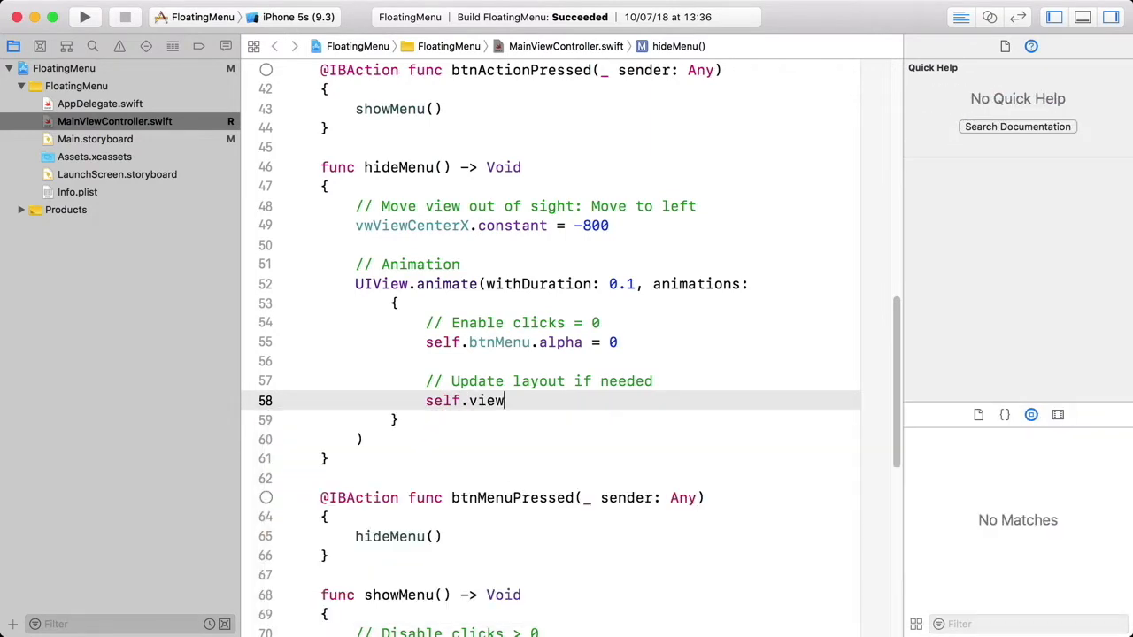
text(.)
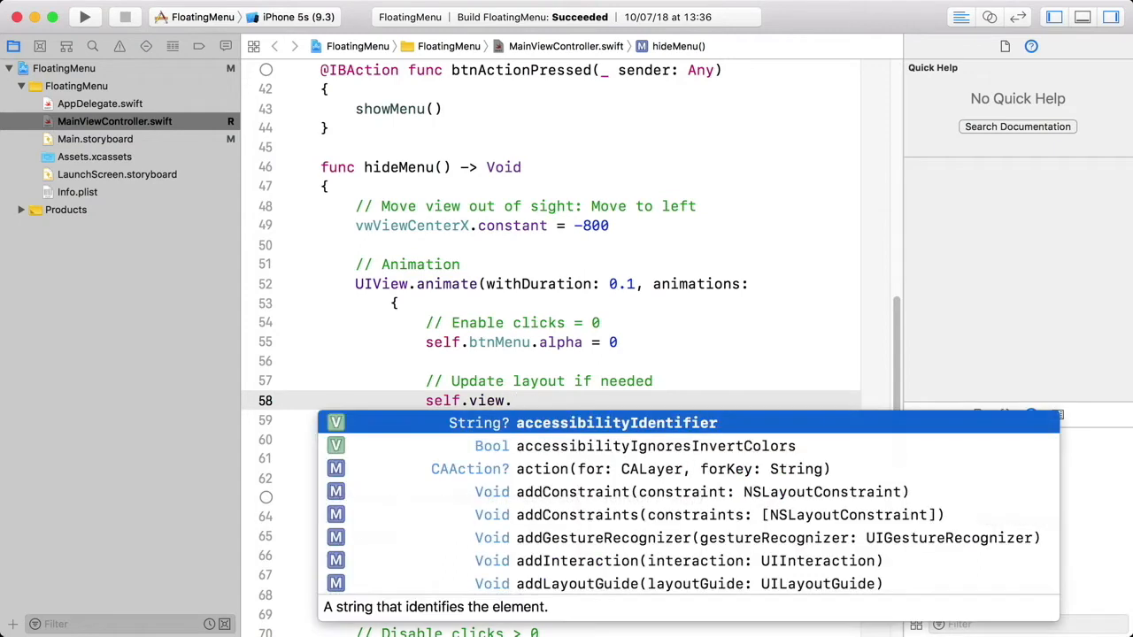
text(.)
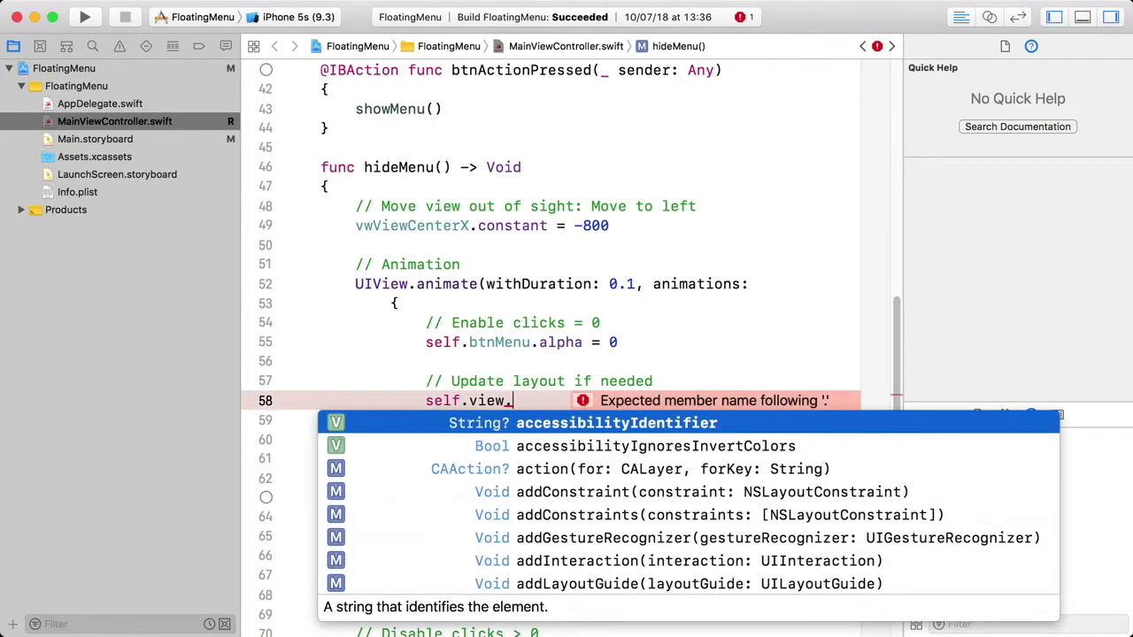
text(l)
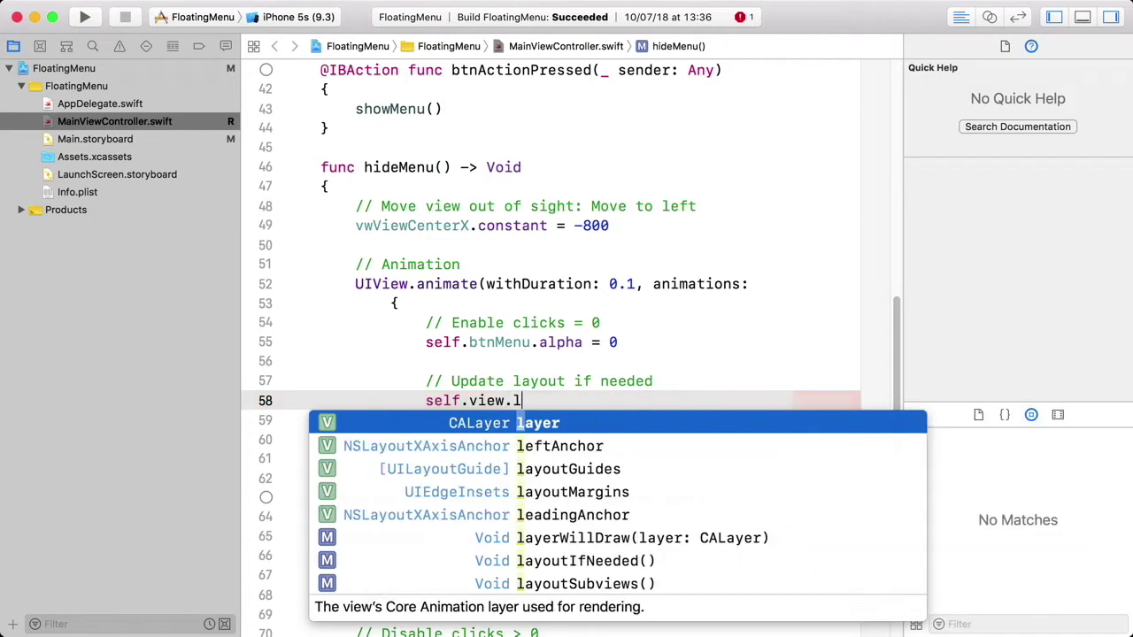
text(ayoutIfNeeded()
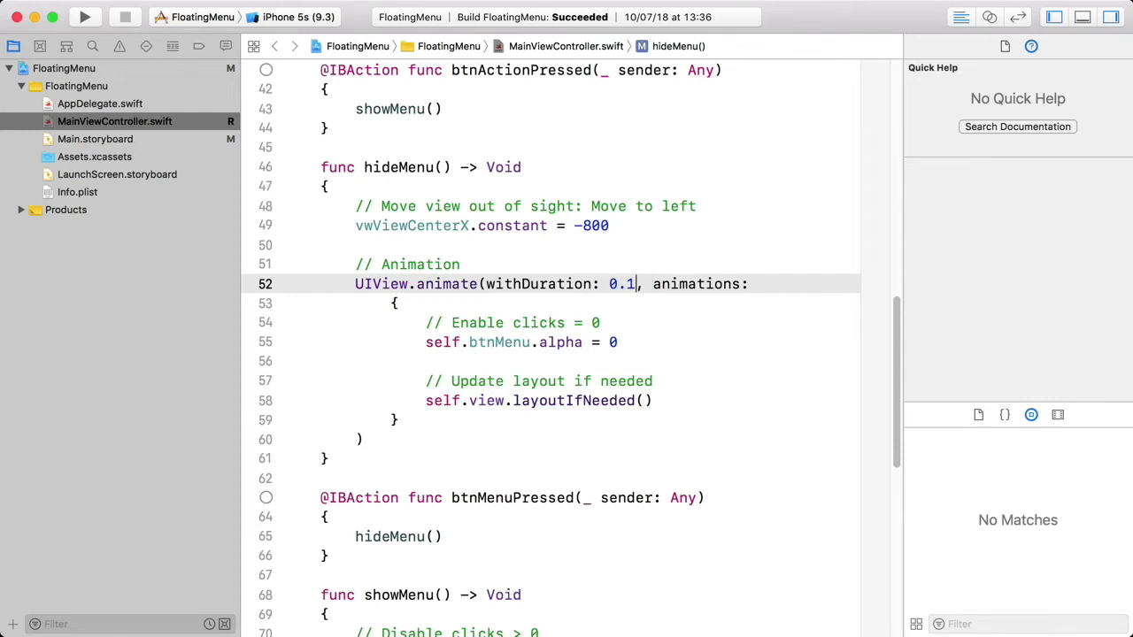
text())
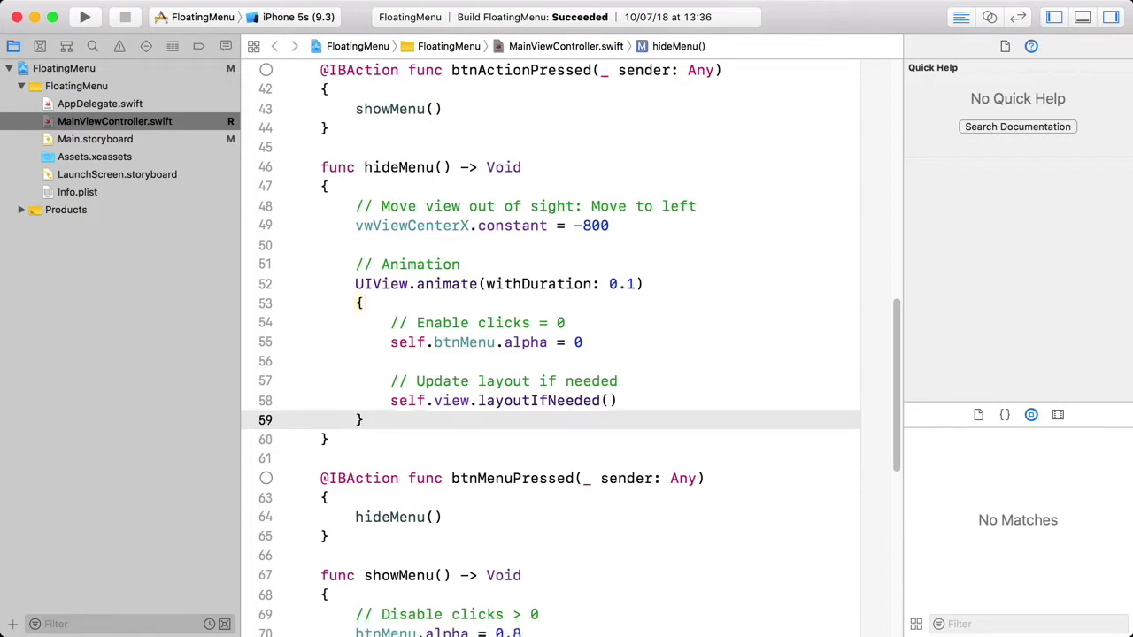
click(363, 303)
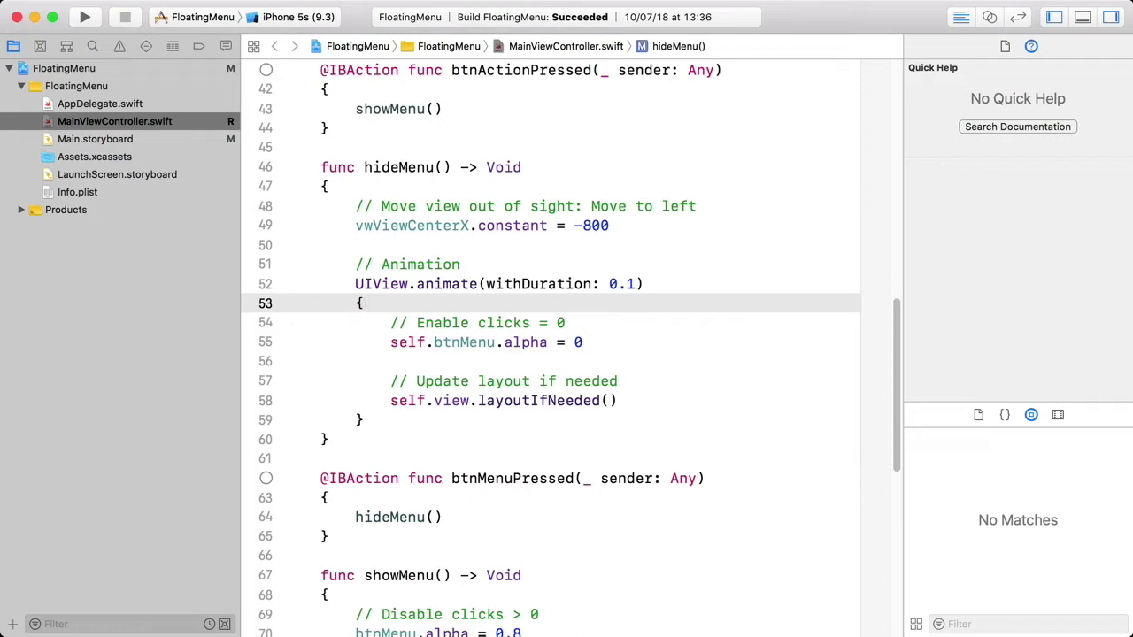
click(362, 303)
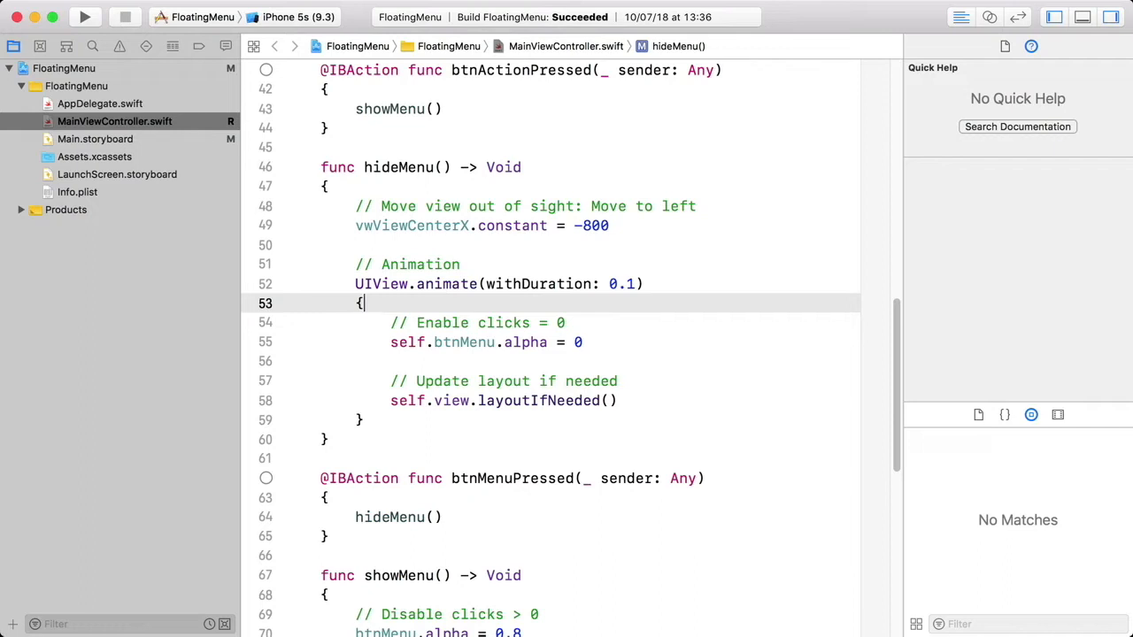
click(364, 284)
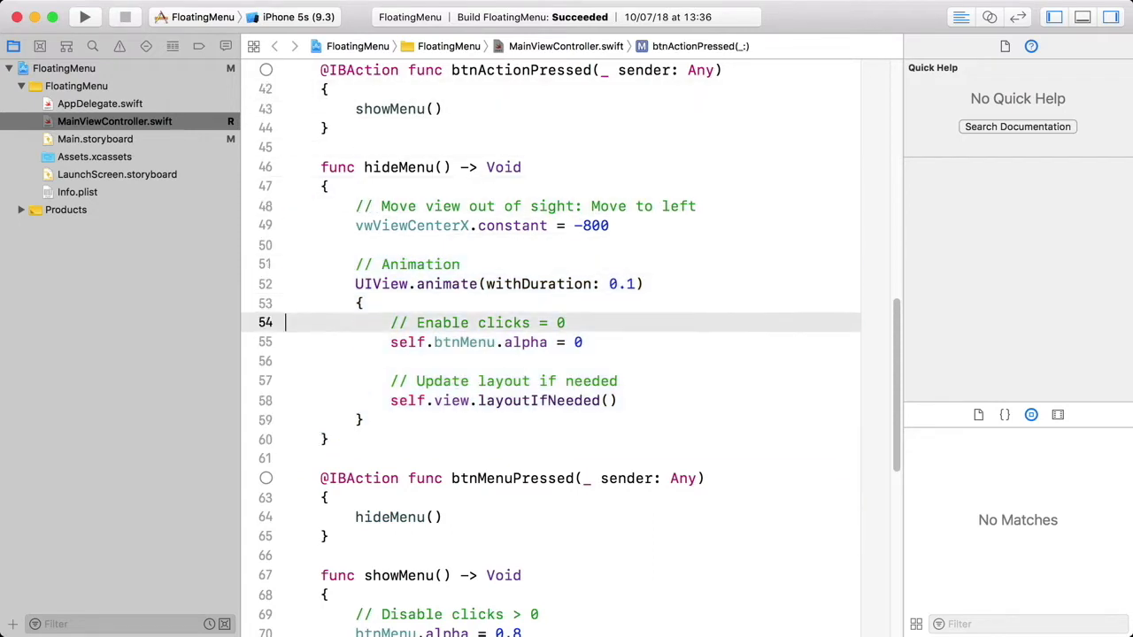
Step: Paste the animate block into showMenu with btnMenu alpha 0.8 and duration 0.8
scroll(down, 3)
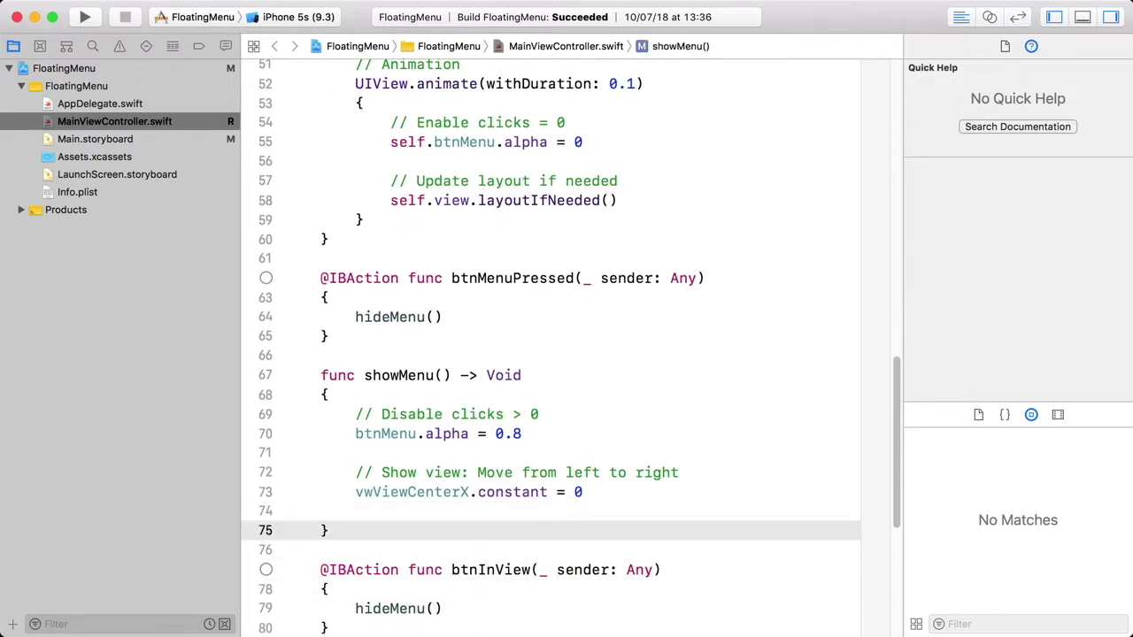
key(Return)
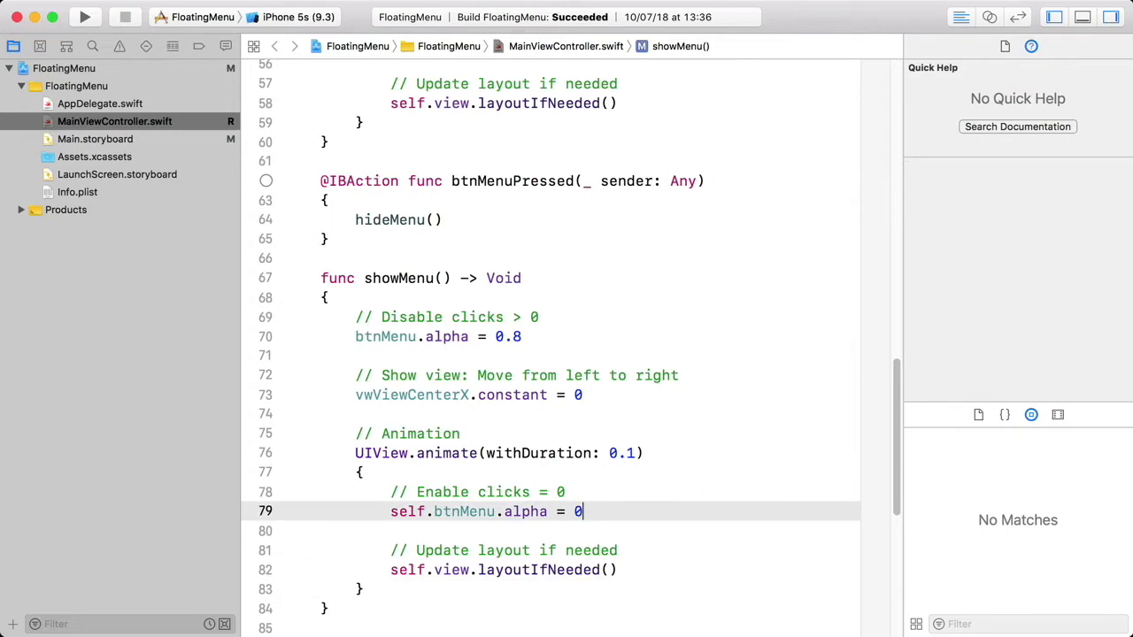
text(.8)
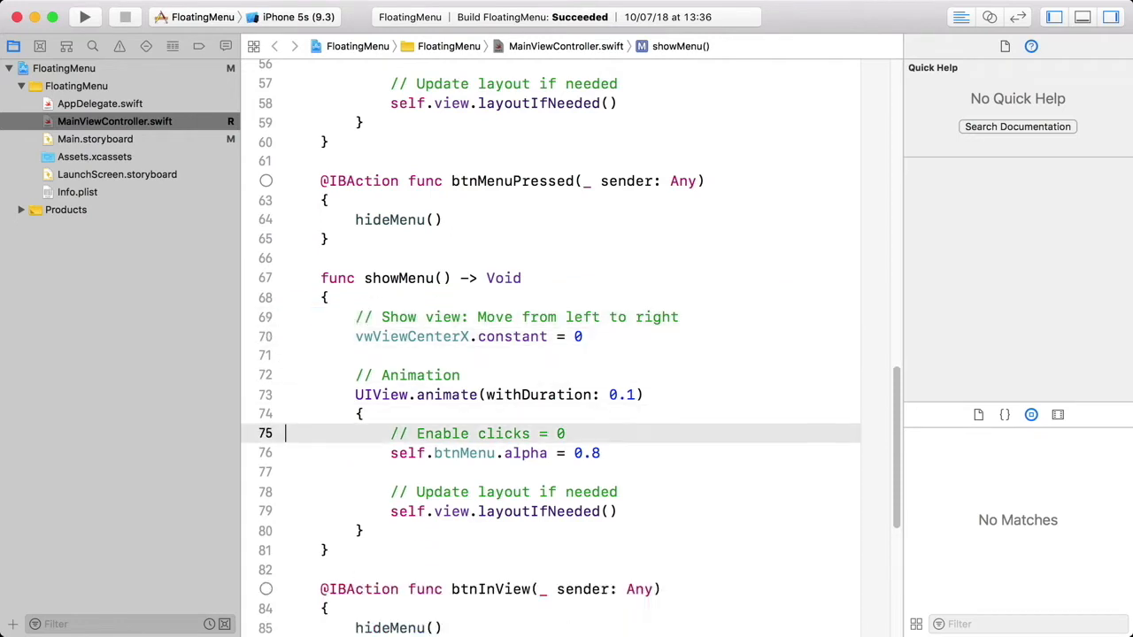
click(477, 434)
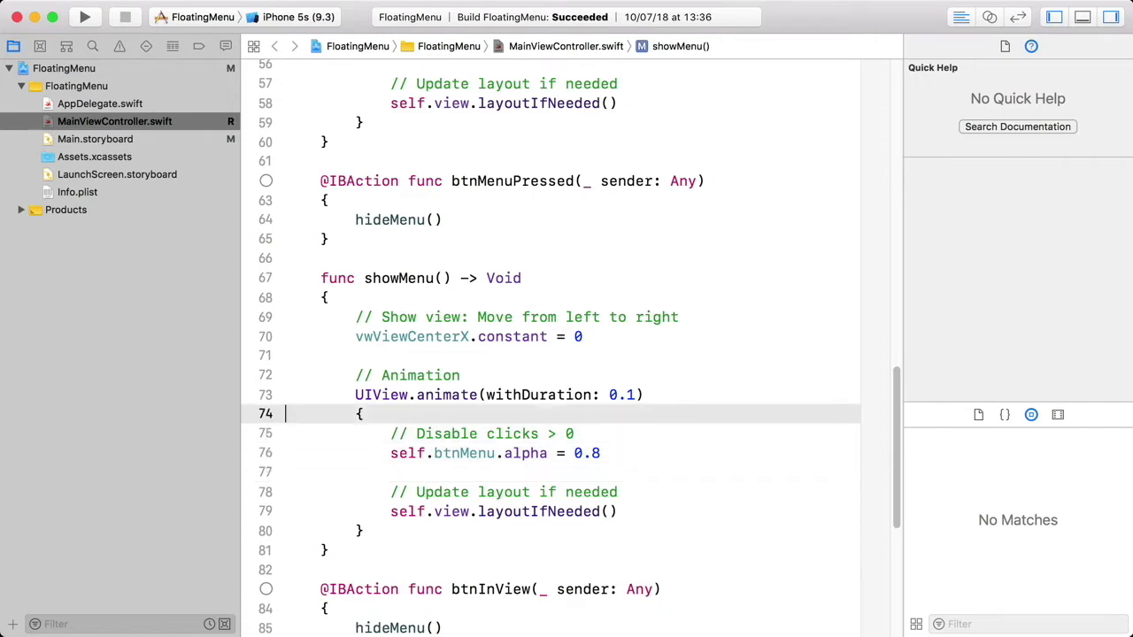
click(634, 395)
text(8)
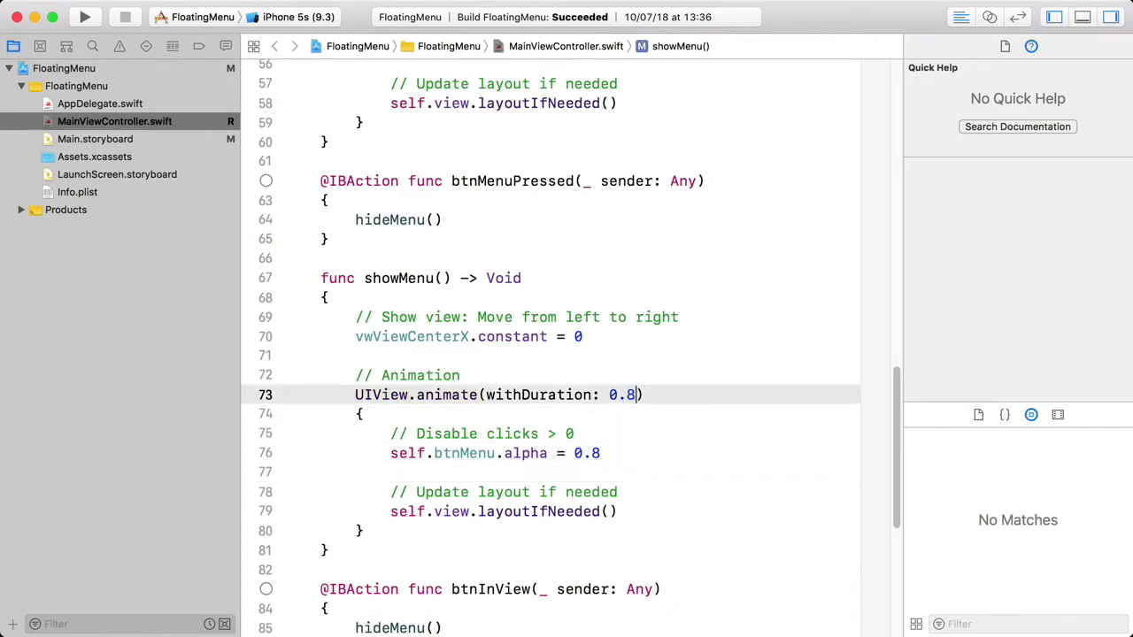
click(360, 414)
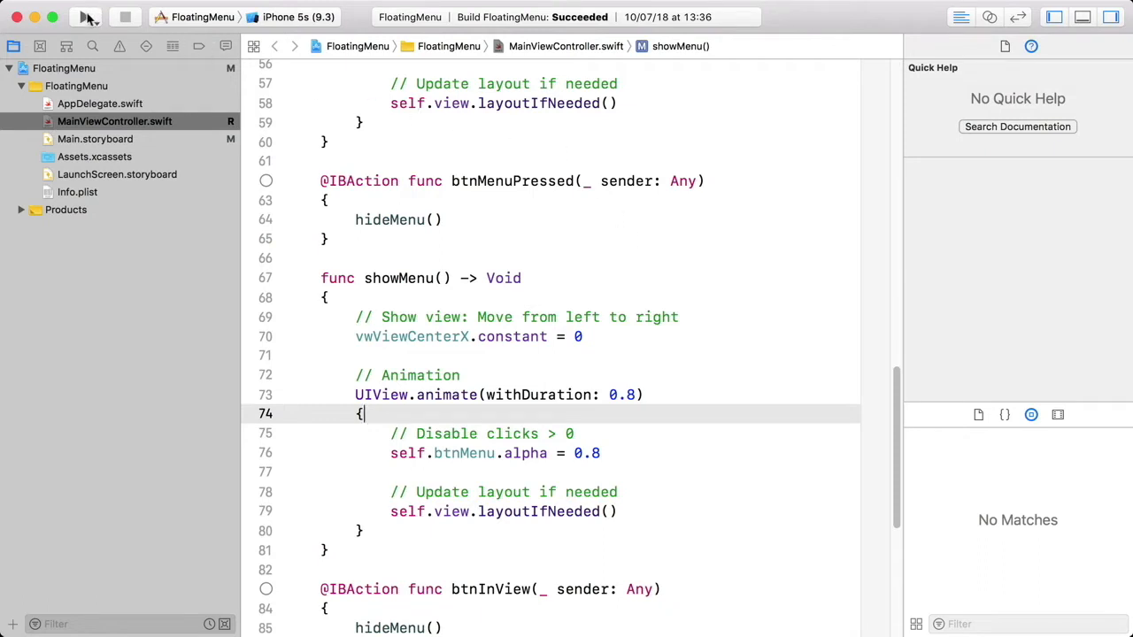
Step: Build and run FloatingMenu in the iOS Simulator
click(84, 18)
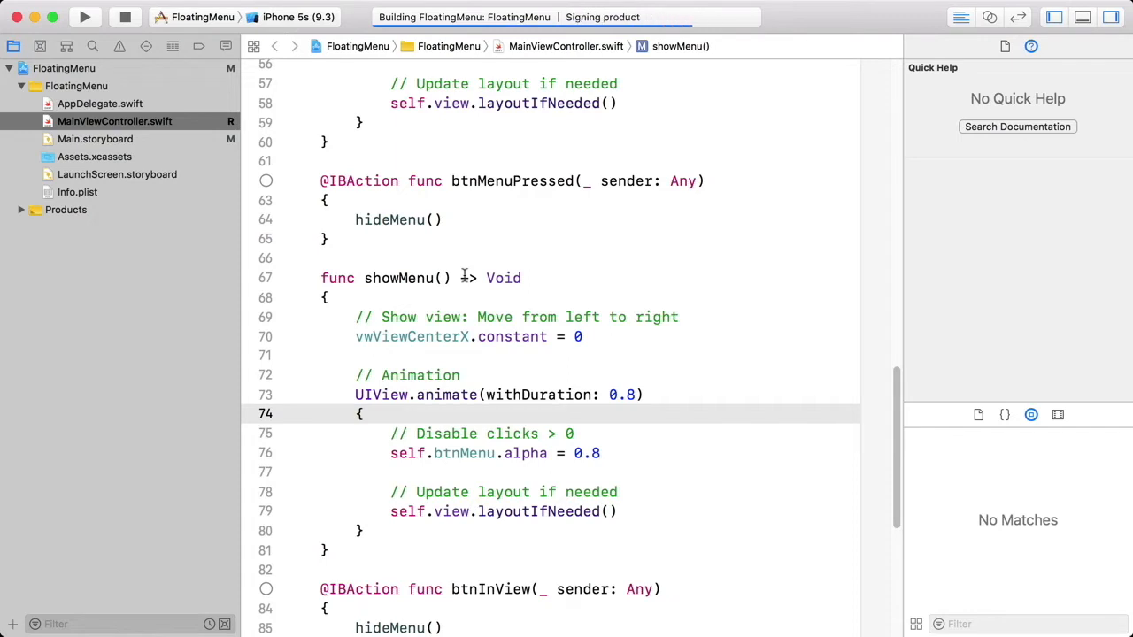
click(85, 17)
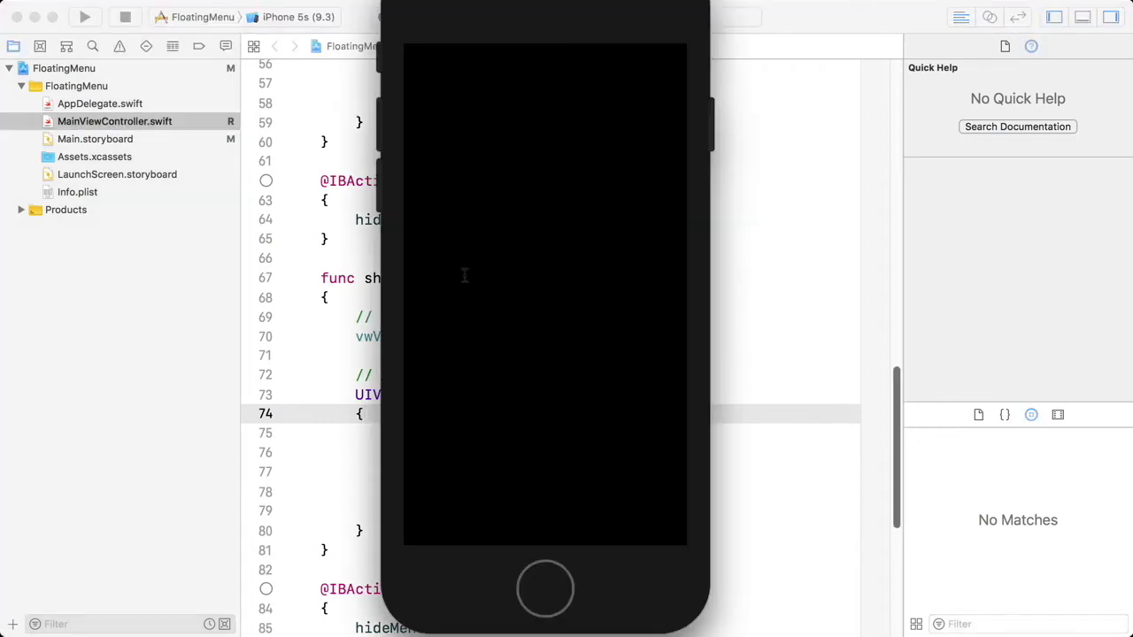
click(85, 20)
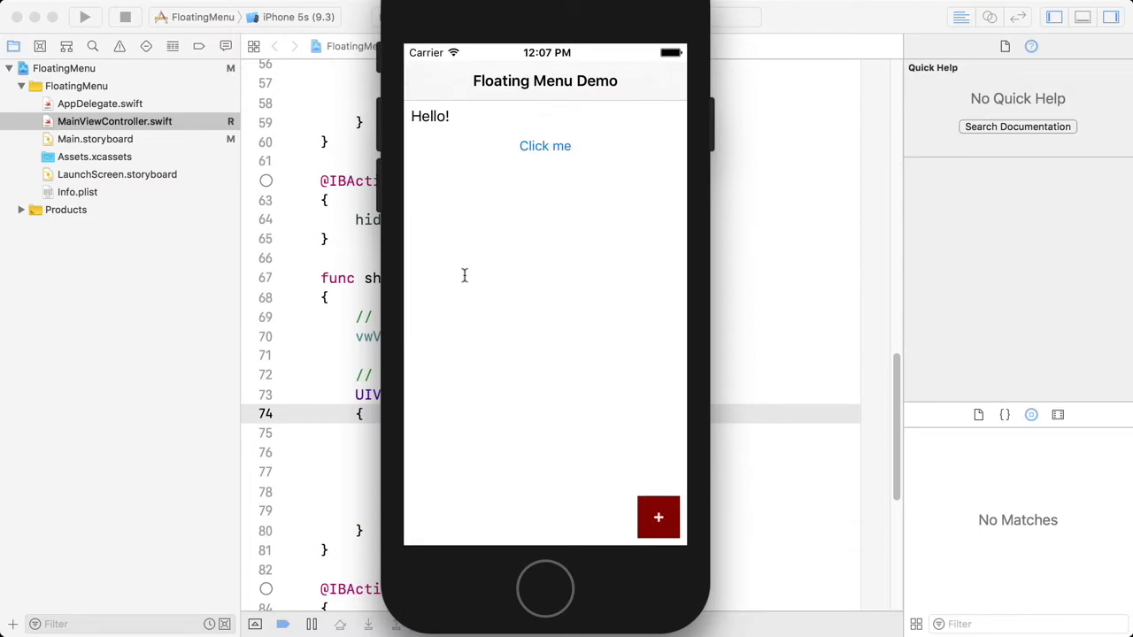
Step: Tap the red plus button to show the menu, then dismiss it
click(657, 517)
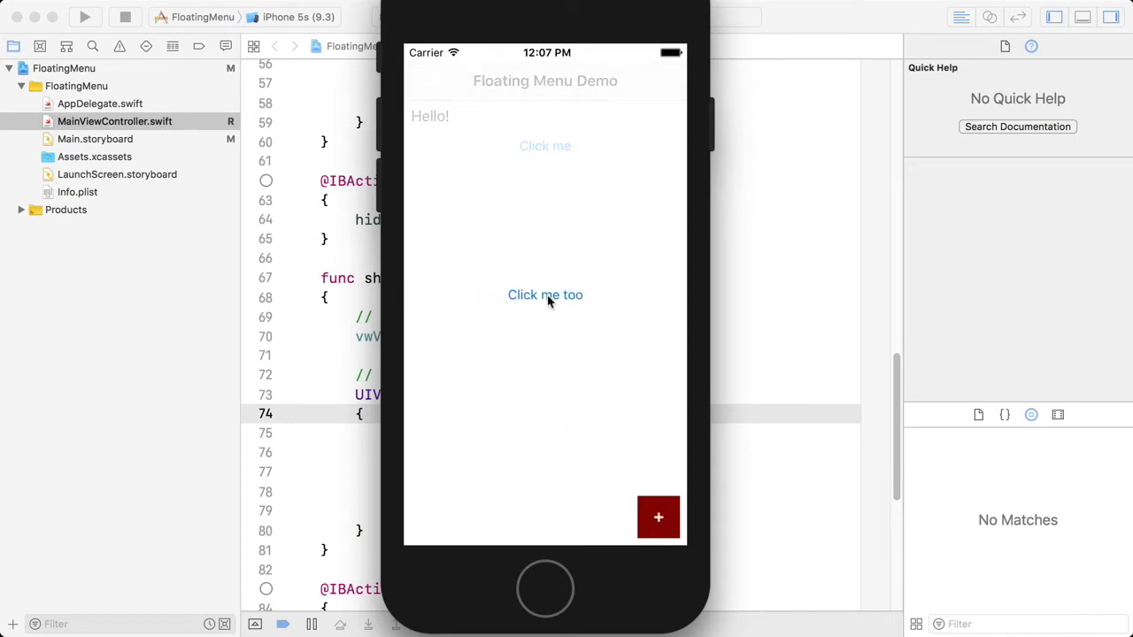
click(658, 516)
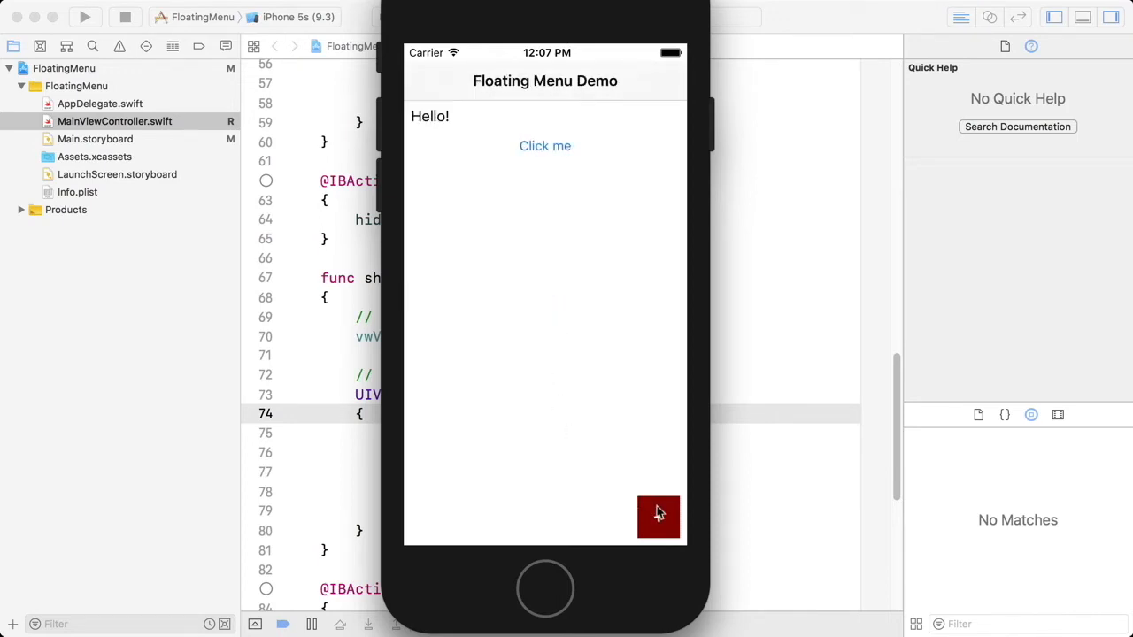
click(658, 516)
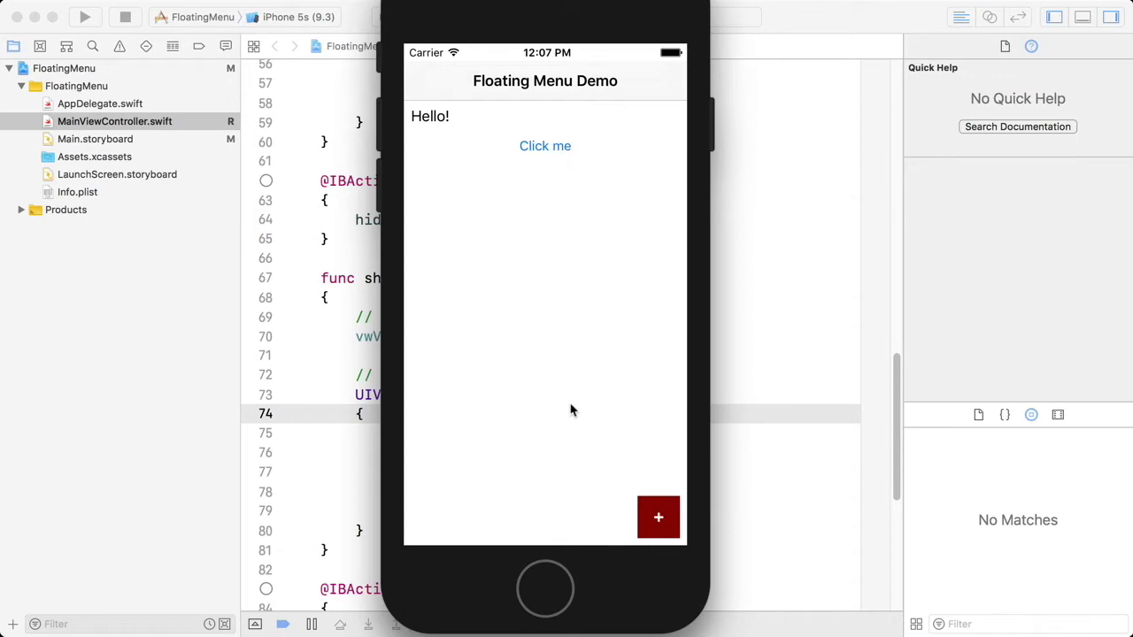
mouse_move(766, 493)
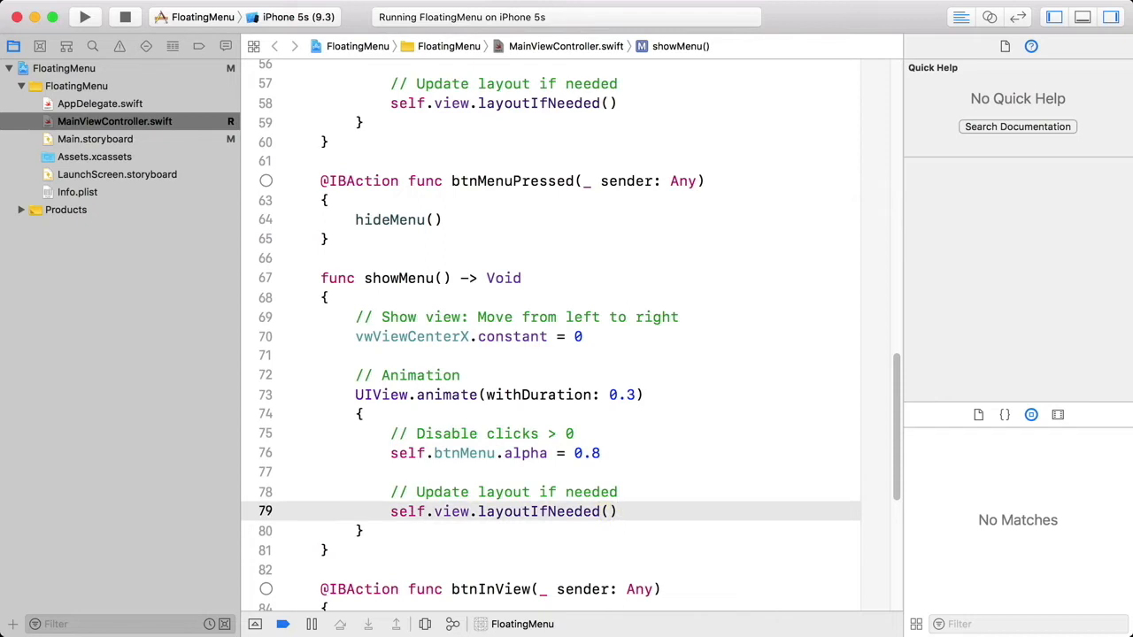
Step: Comment out the first layoutIfNeeded call; check Quick Help for spring animate and layoutIfNeeded
key(cmd+/)
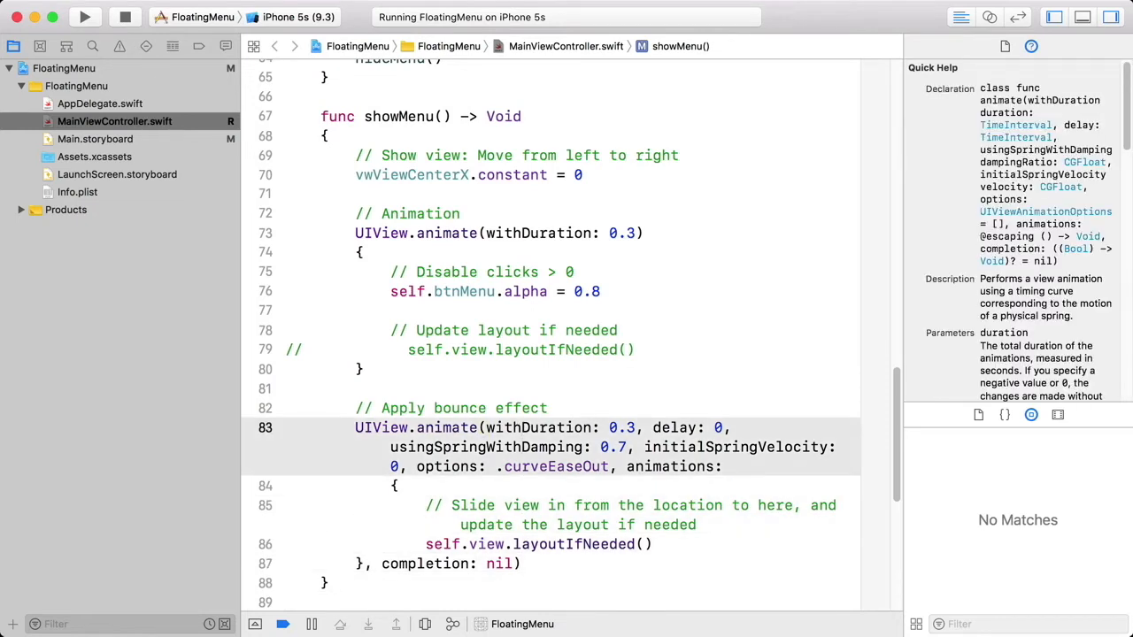
click(520, 428)
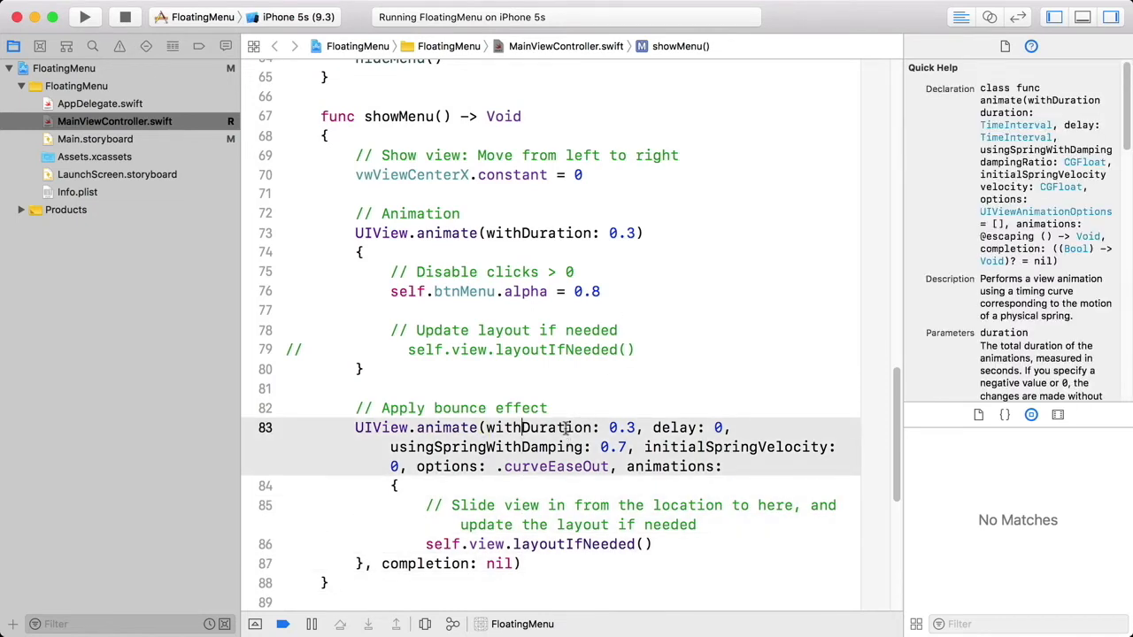
click(542, 233)
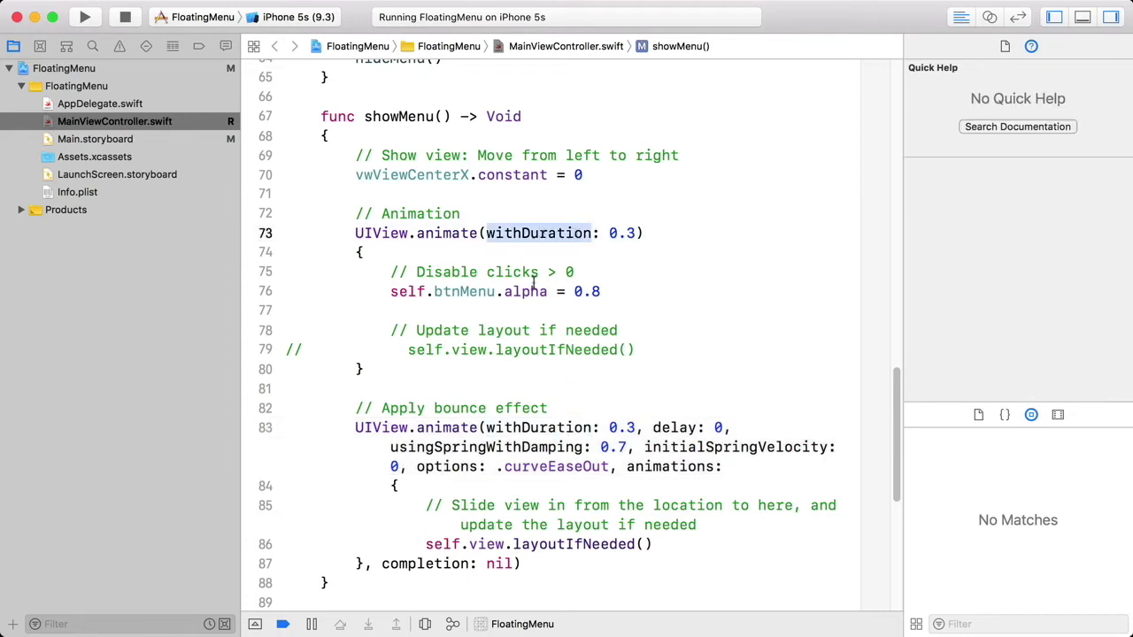
mouse_move(511, 544)
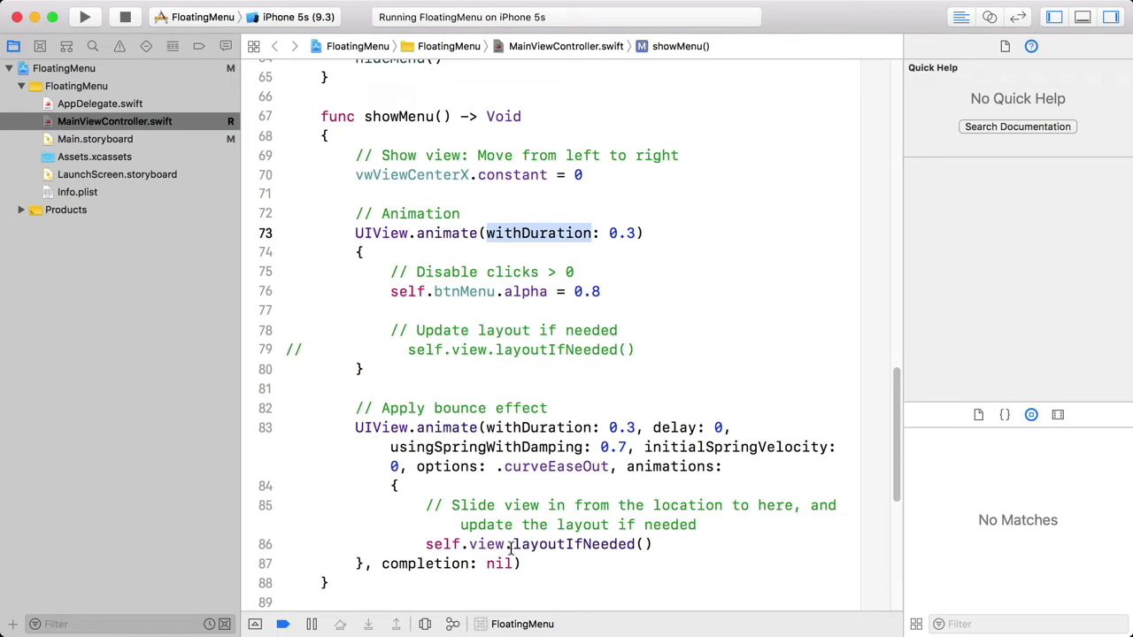
click(433, 544)
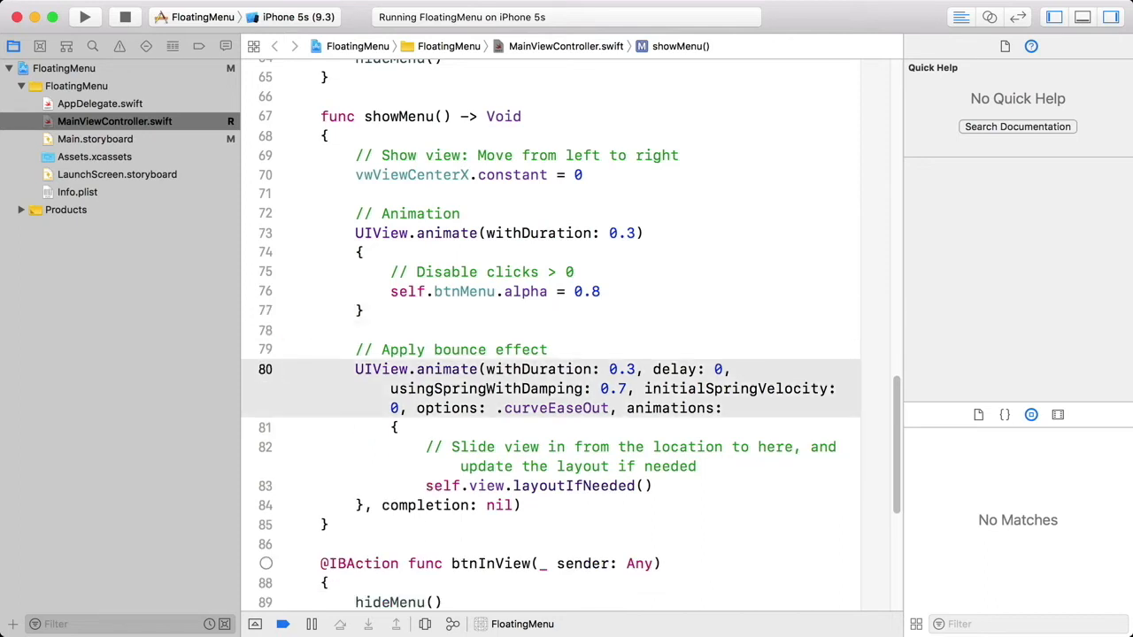
mouse_move(636, 537)
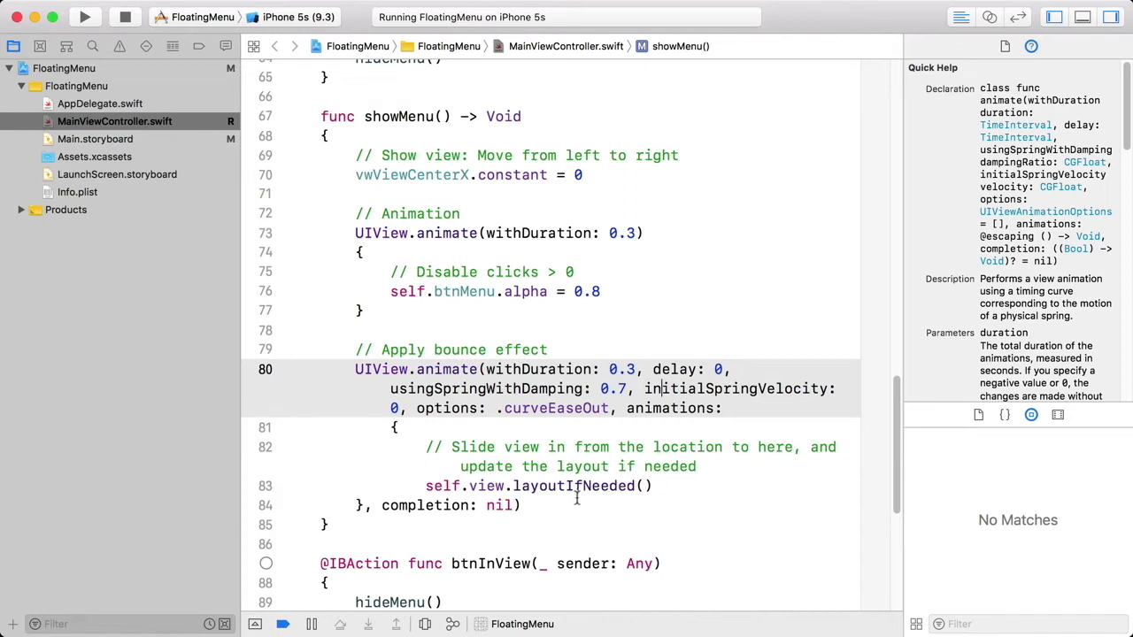
click(574, 485)
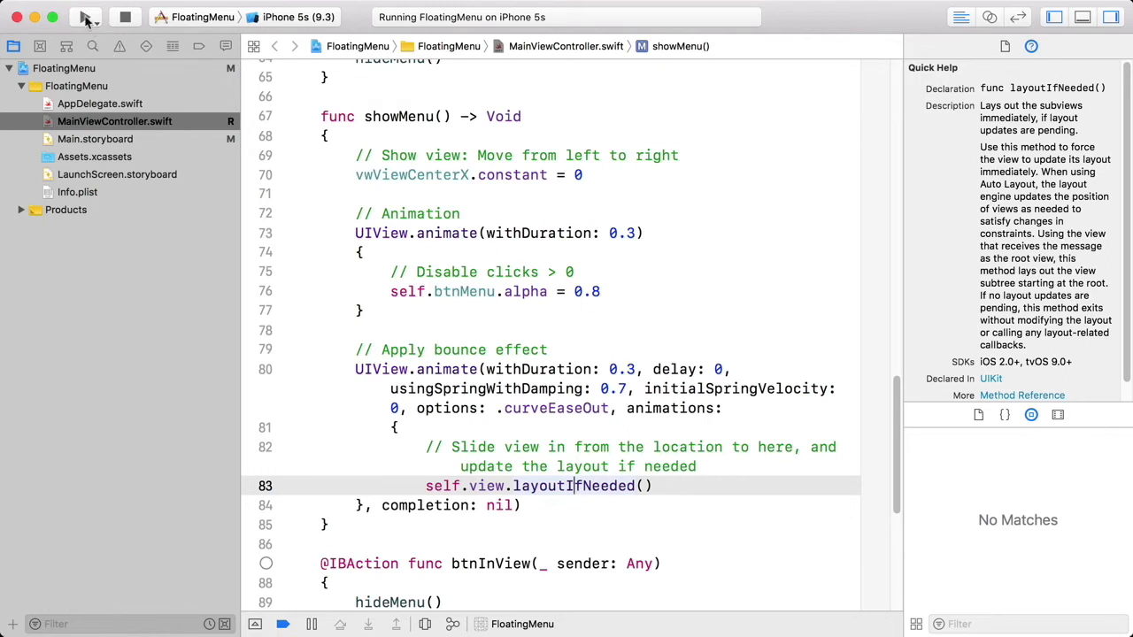
Step: Rerun the app and show and hide the menu twice to check the spring bounce
click(84, 17)
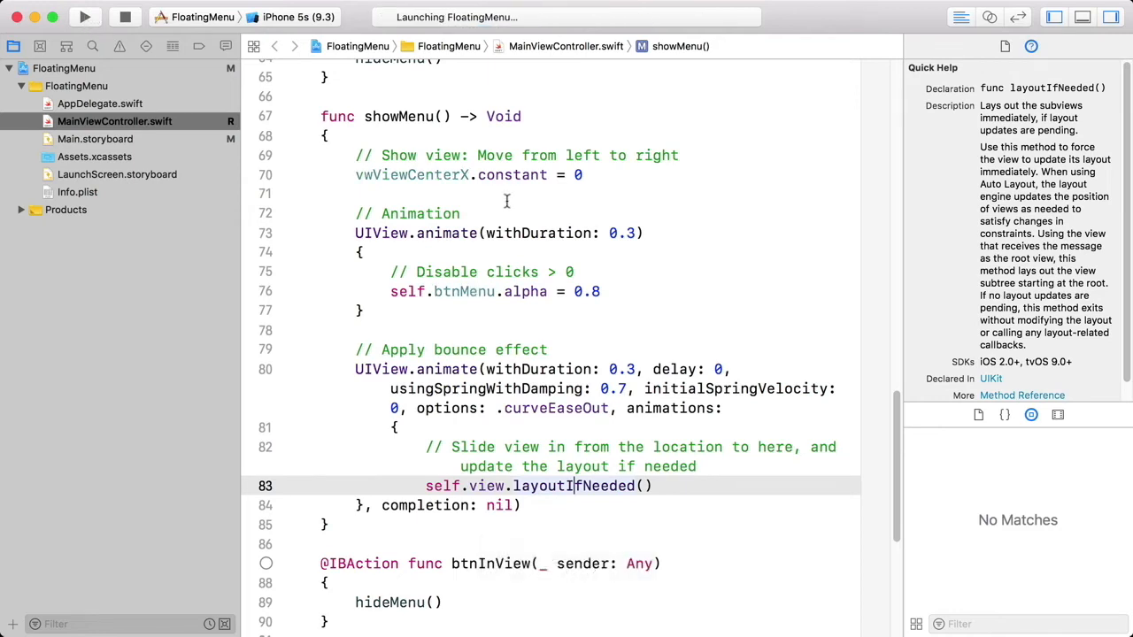
click(85, 19)
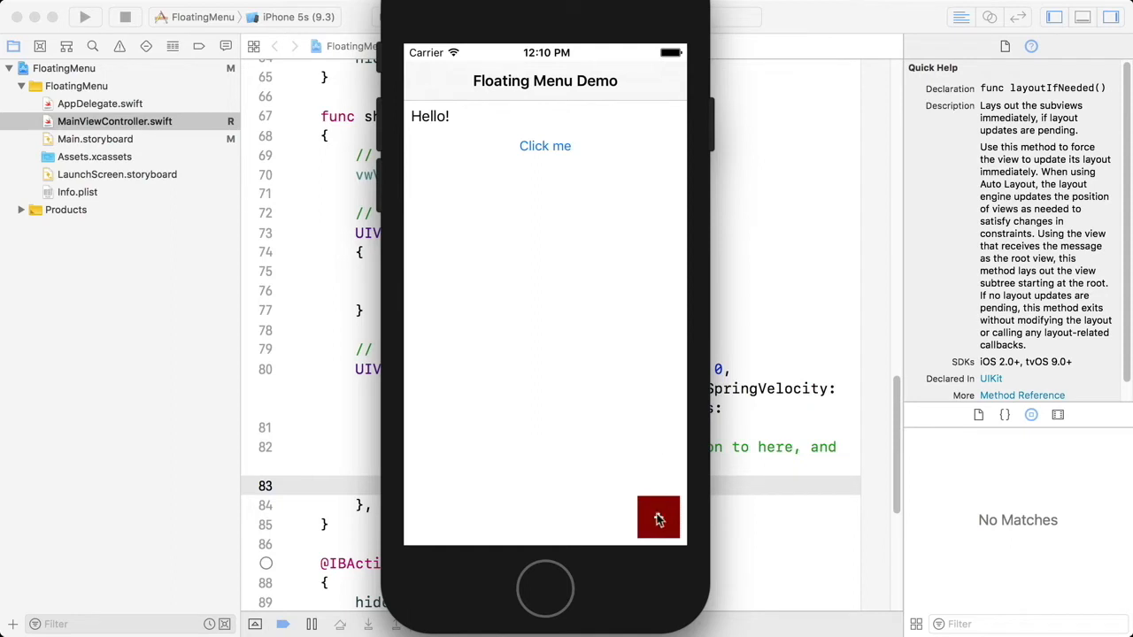
click(658, 517)
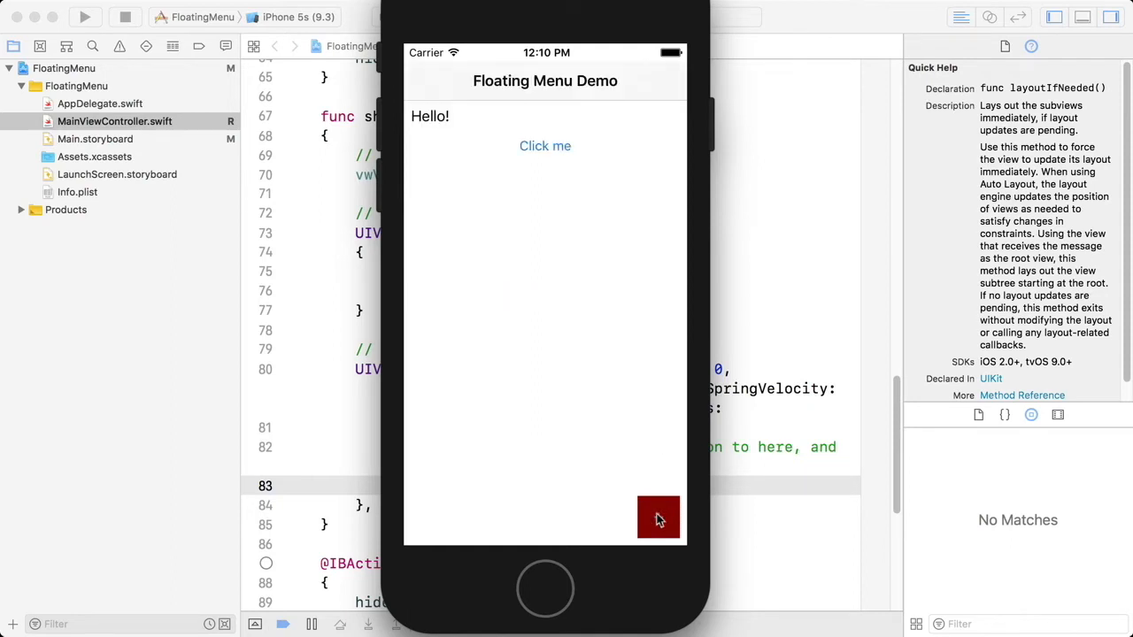
click(658, 518)
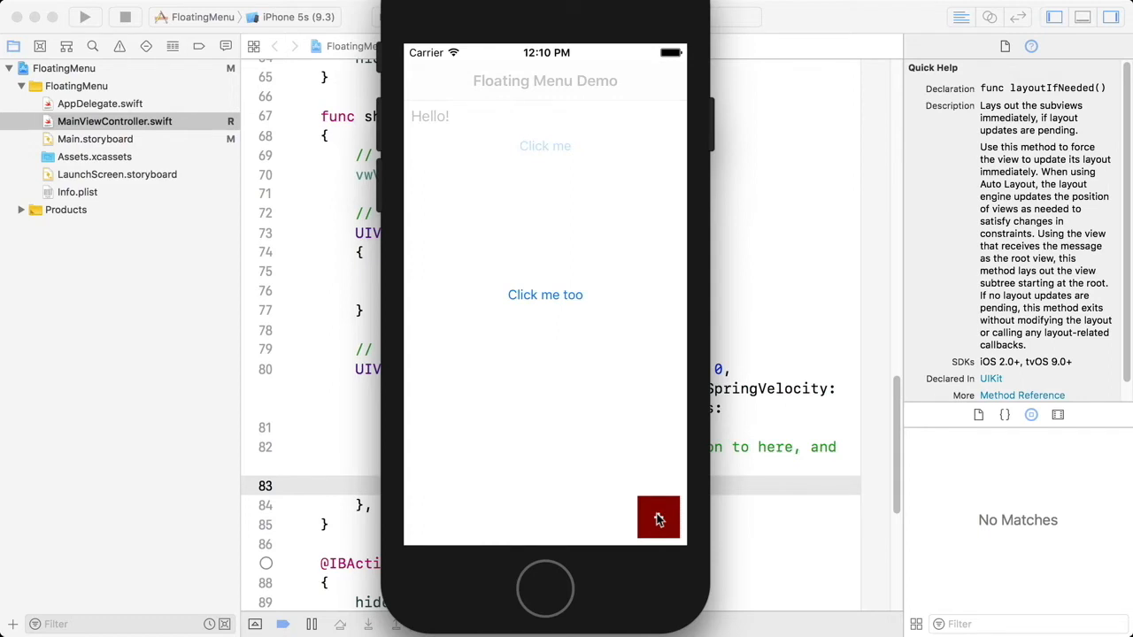
click(657, 518)
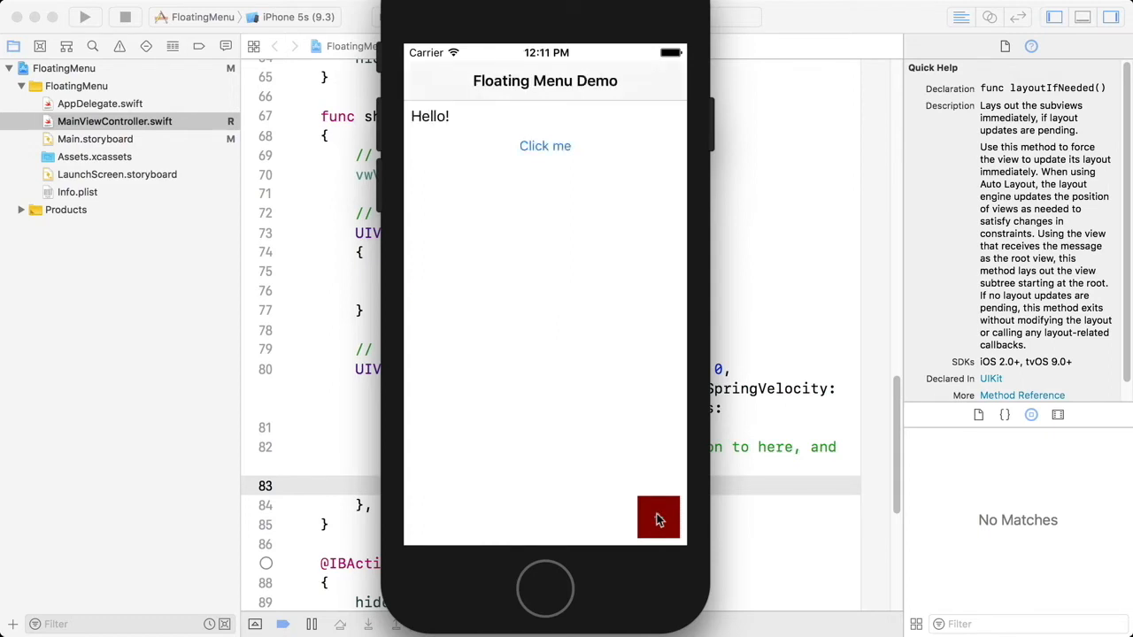
click(658, 518)
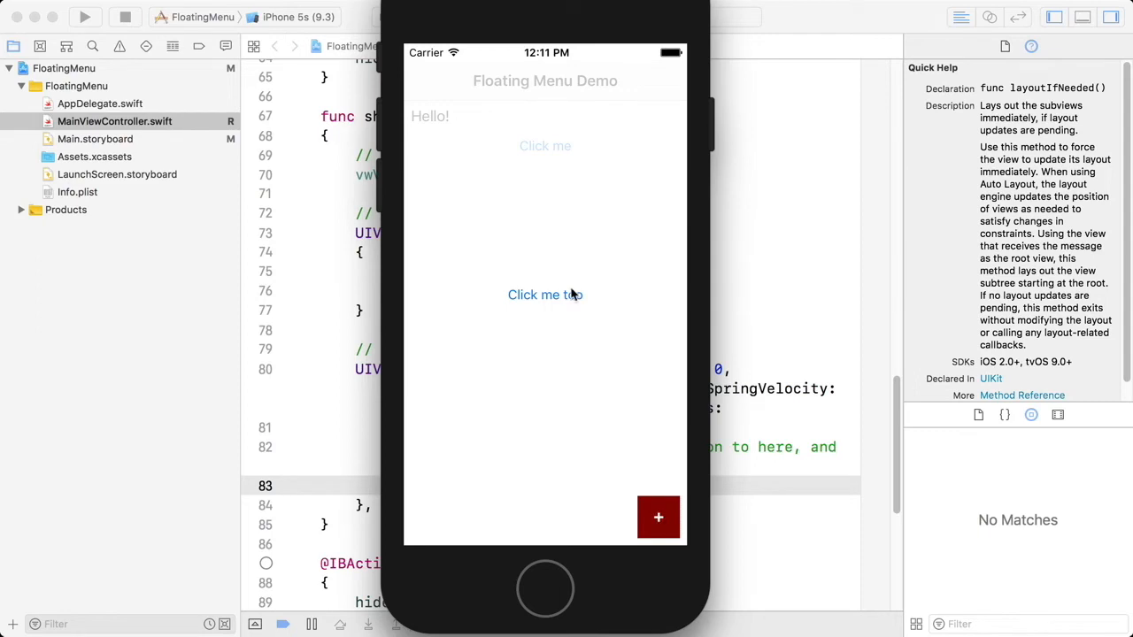
click(658, 516)
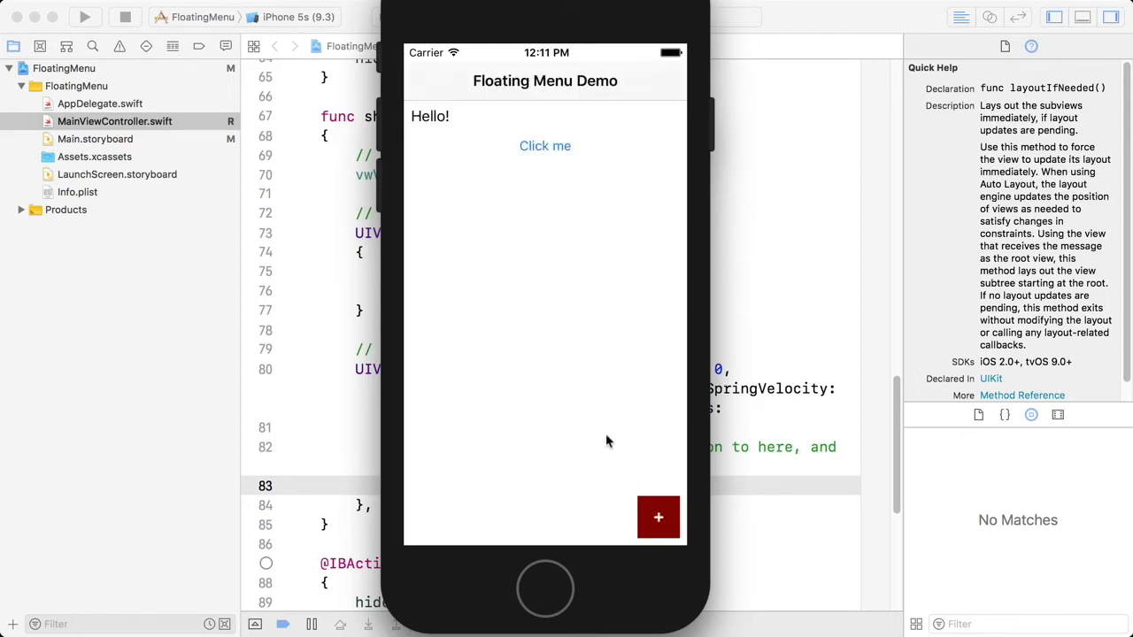
mouse_move(647, 508)
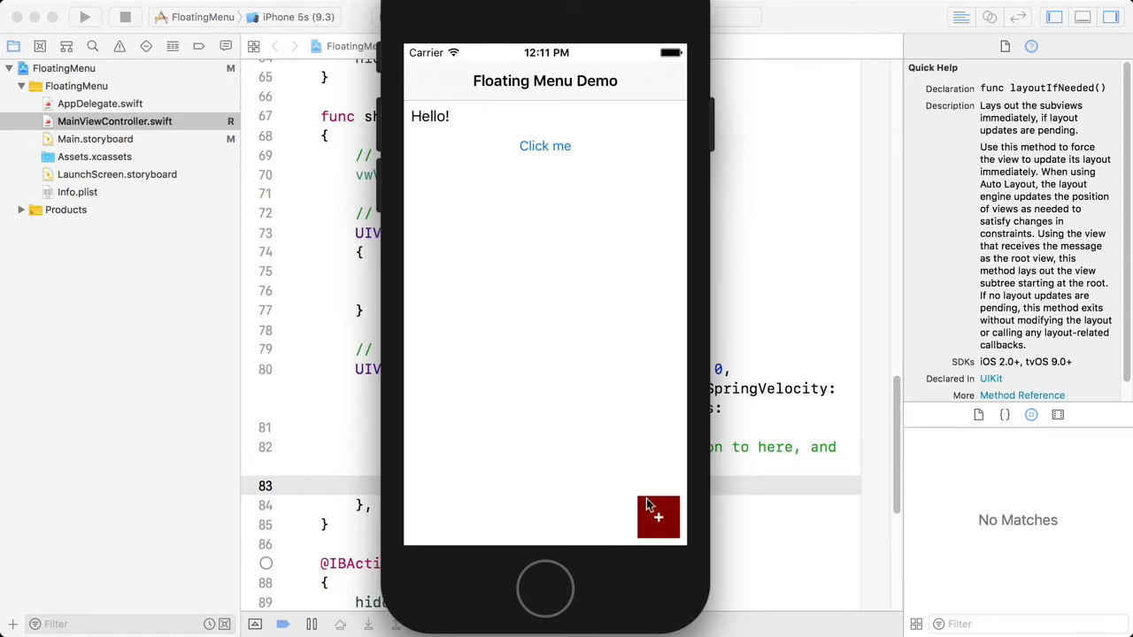
mouse_move(775, 505)
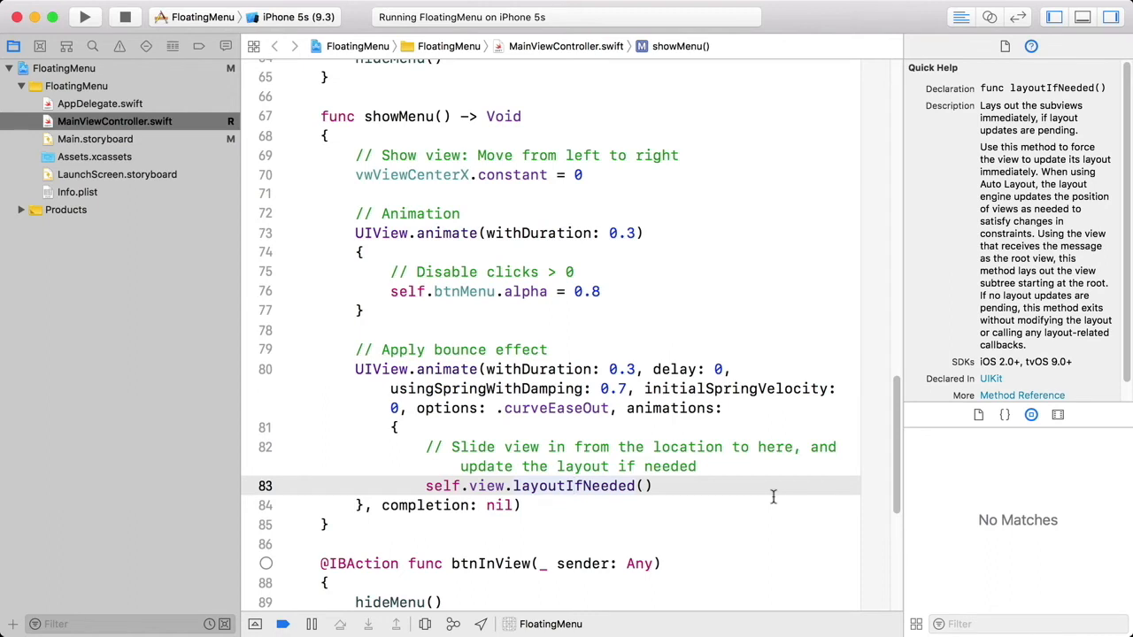
Step: In Main.storyboard, set the menu's container View background to light yellow
click(570, 486)
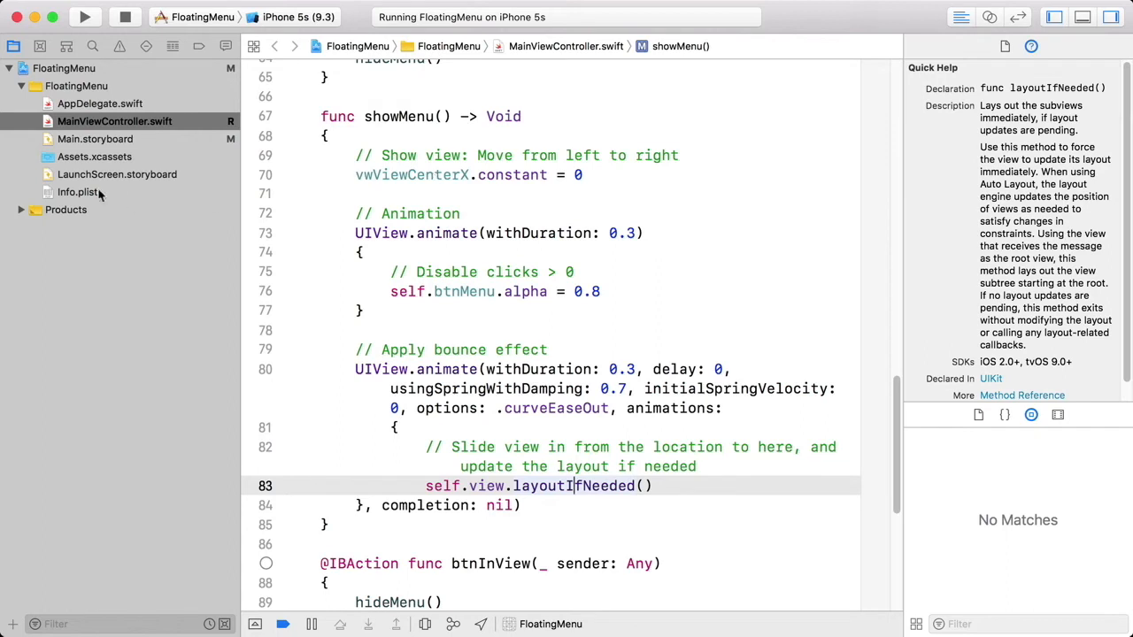
click(95, 139)
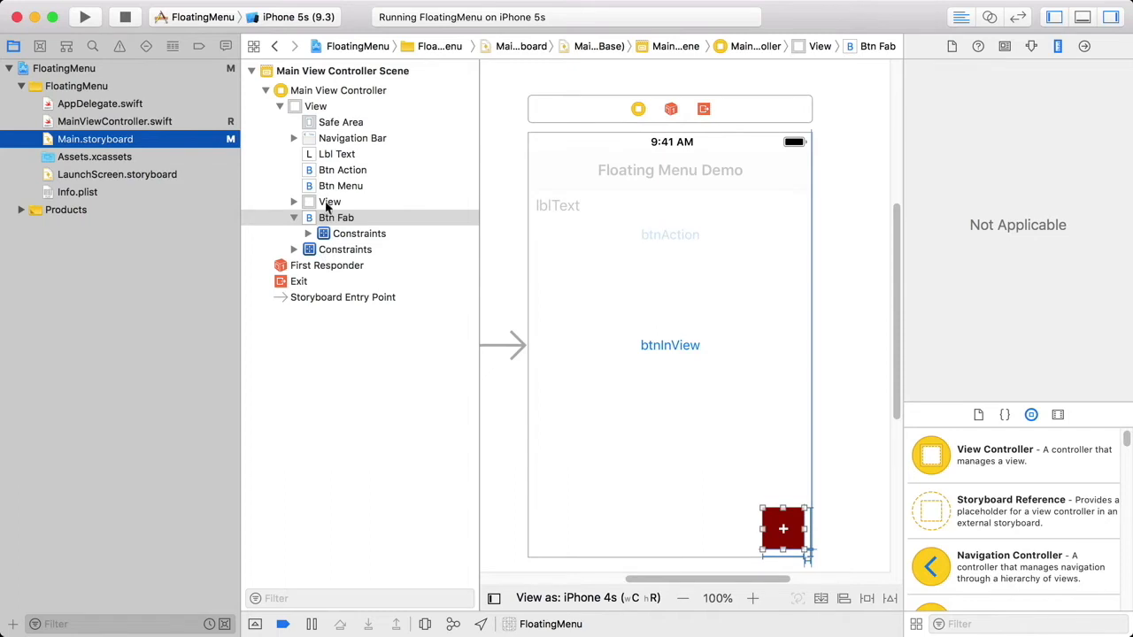
click(328, 202)
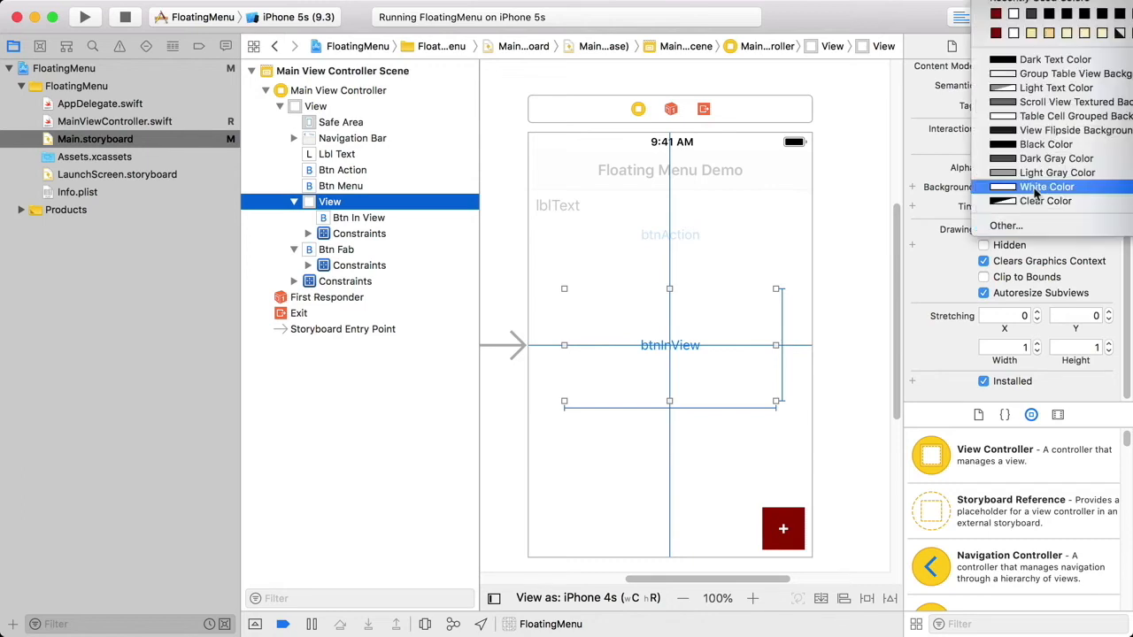
mouse_move(1062, 116)
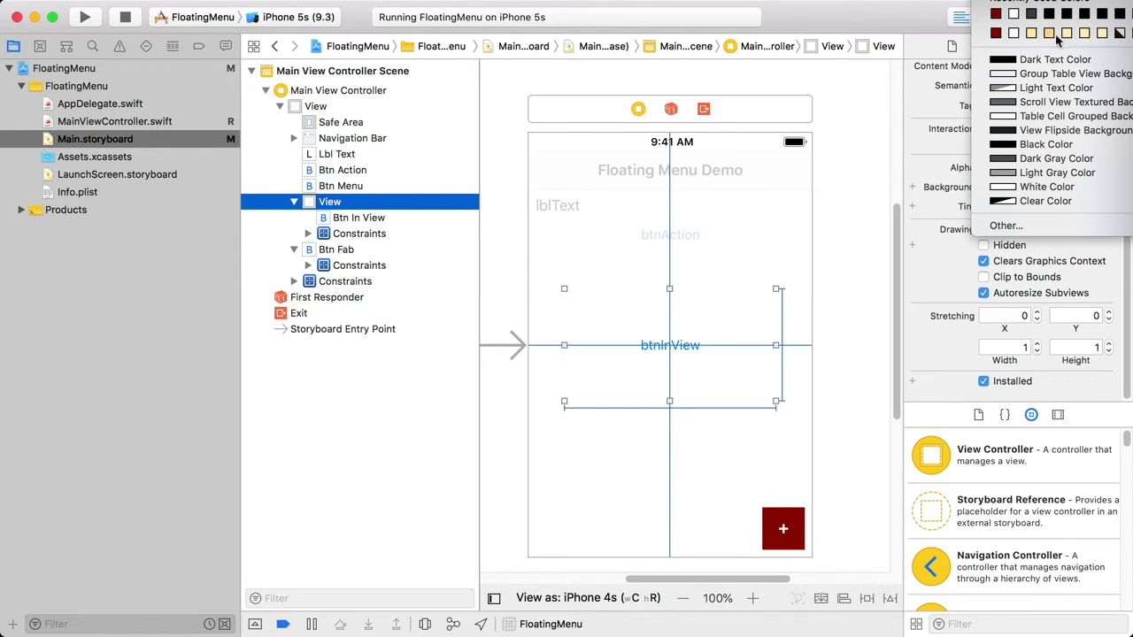
click(1018, 33)
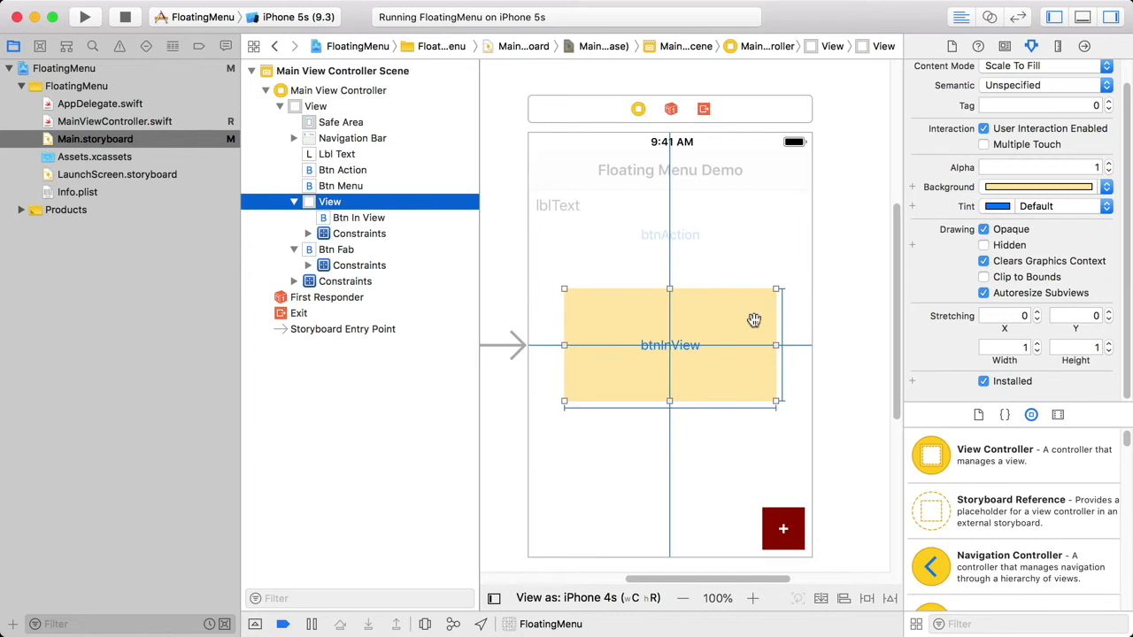
mouse_move(791, 302)
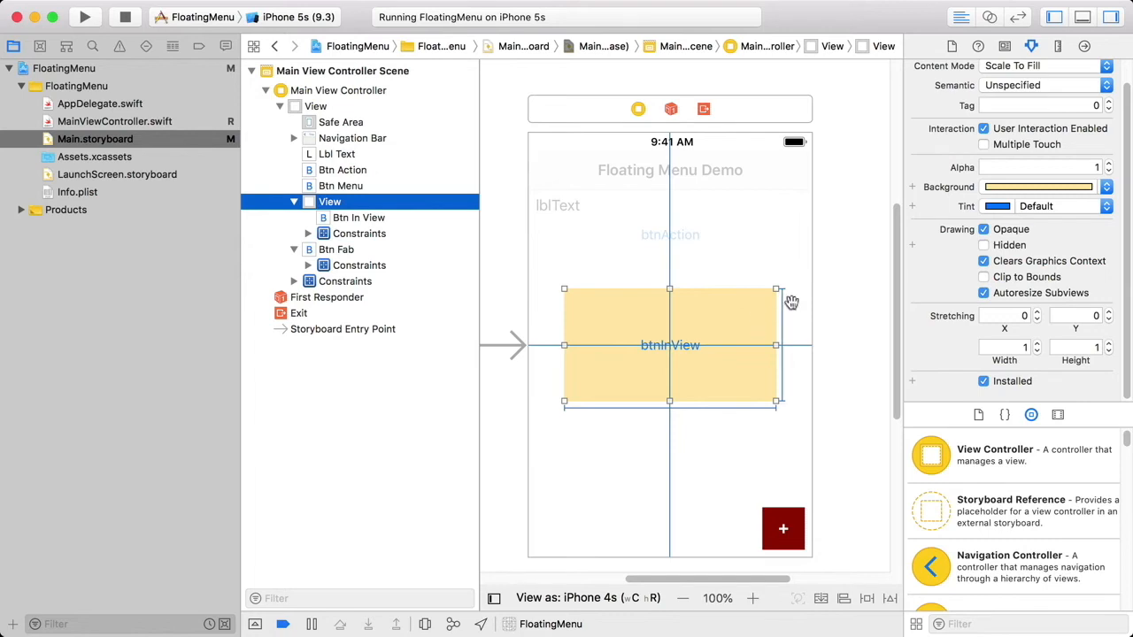
mouse_move(127, 39)
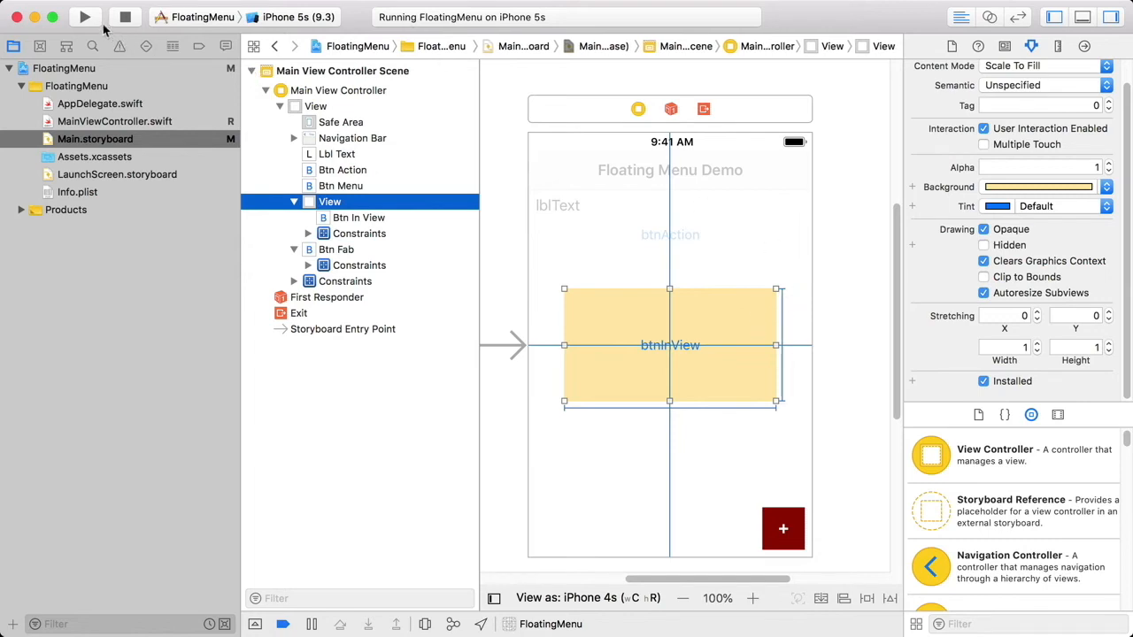
mouse_move(86, 15)
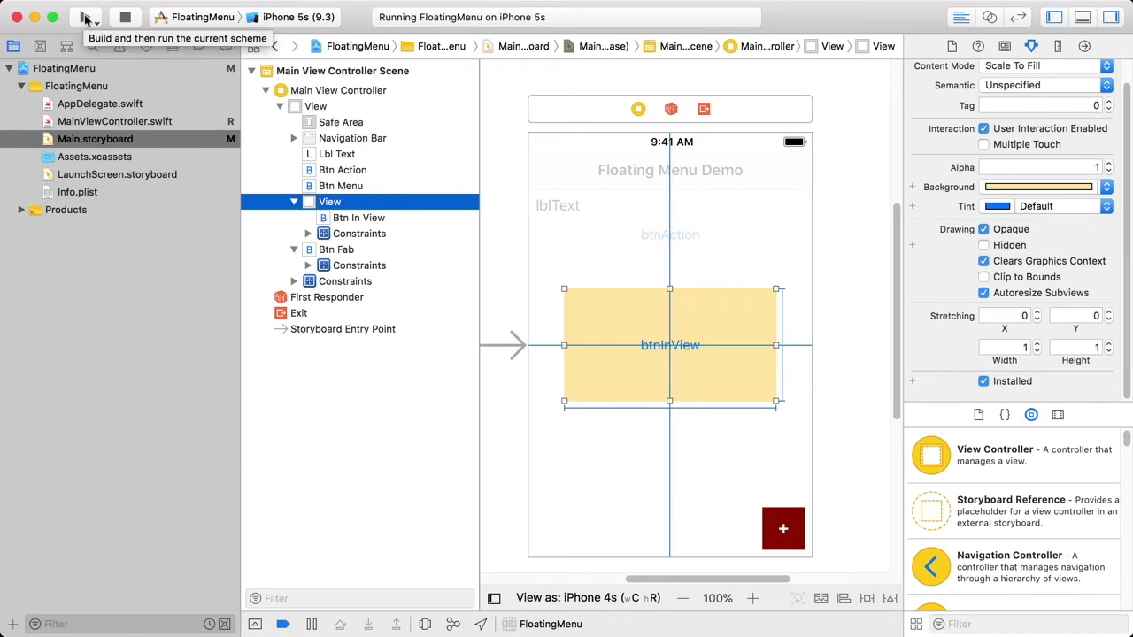
click(87, 18)
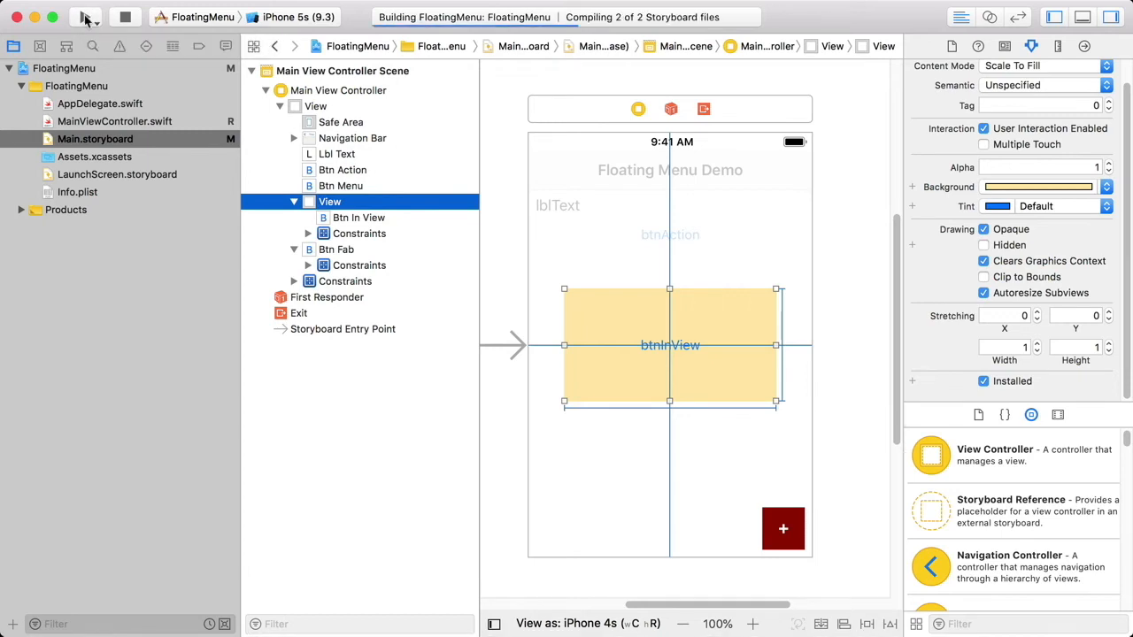
click(84, 20)
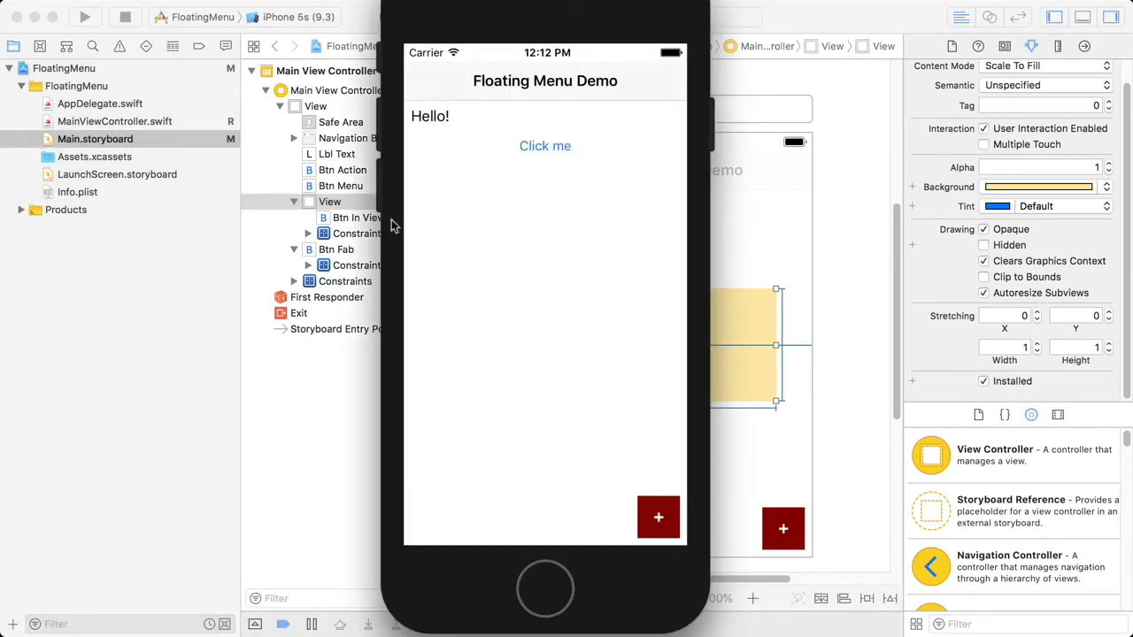
mouse_move(660, 519)
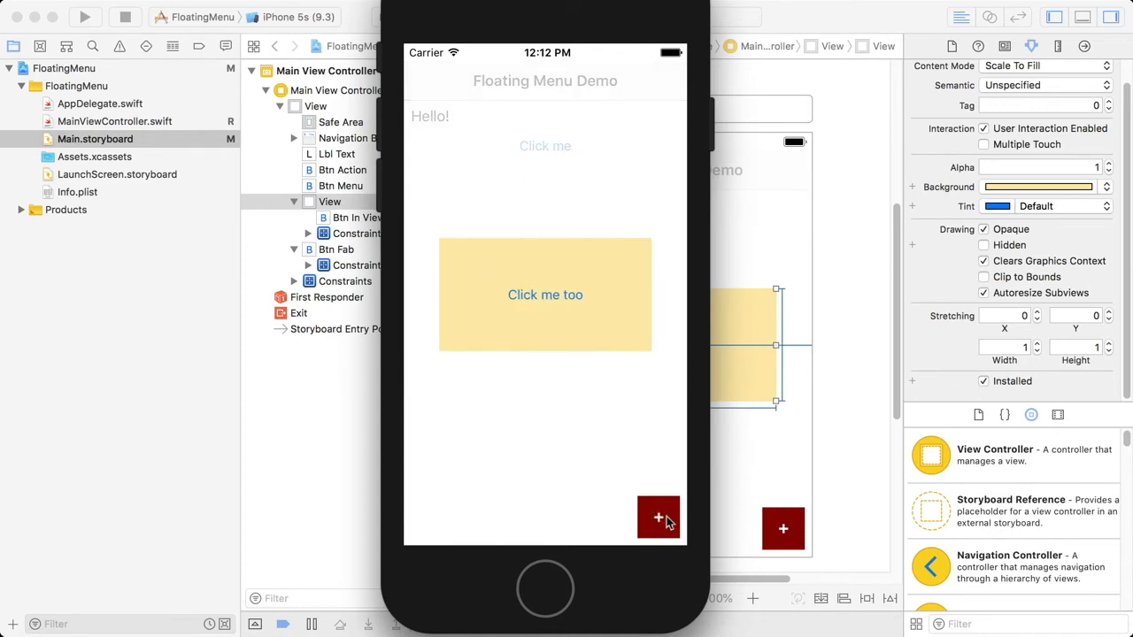
click(659, 518)
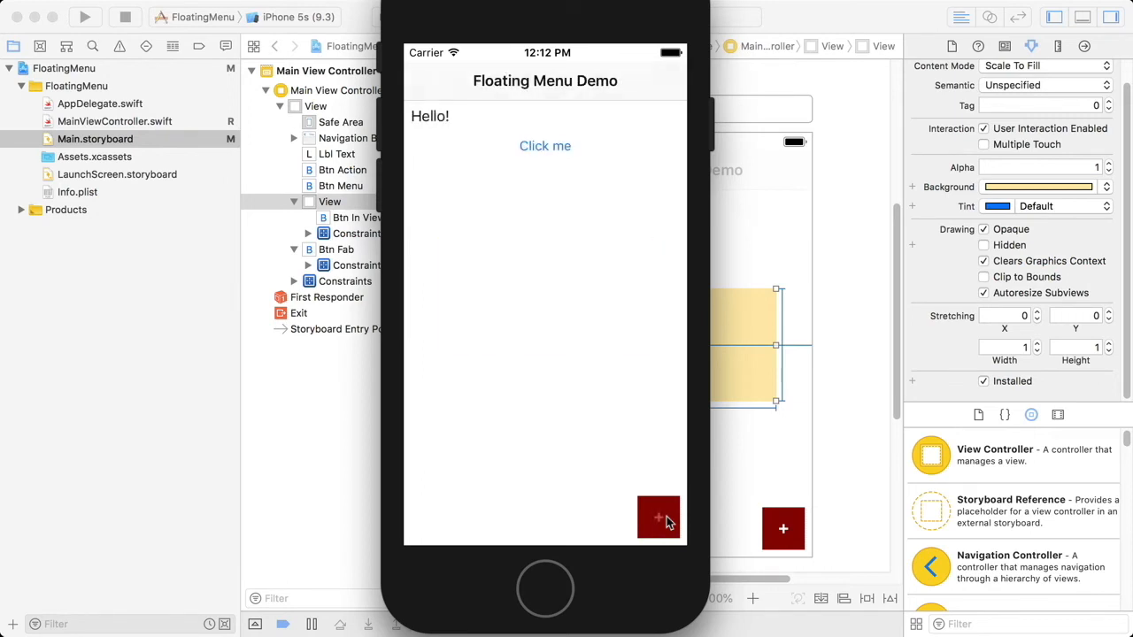
mouse_move(322, 429)
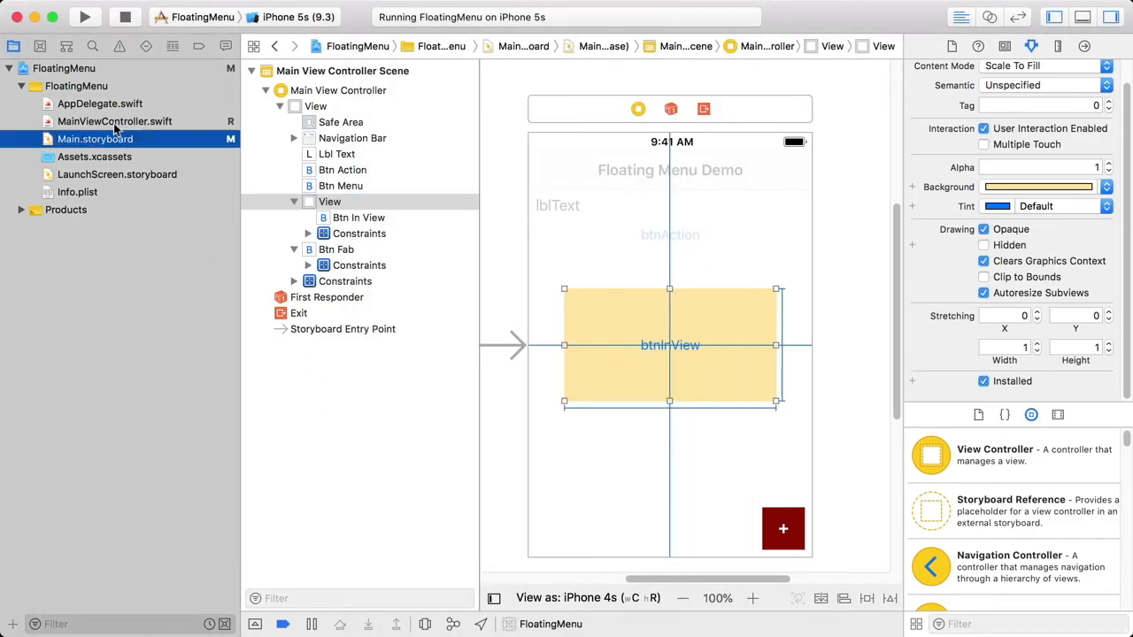
Step: Comment out the separate fade block and add self.btnMenu.alpha = 0.8 to the spring block
click(113, 121)
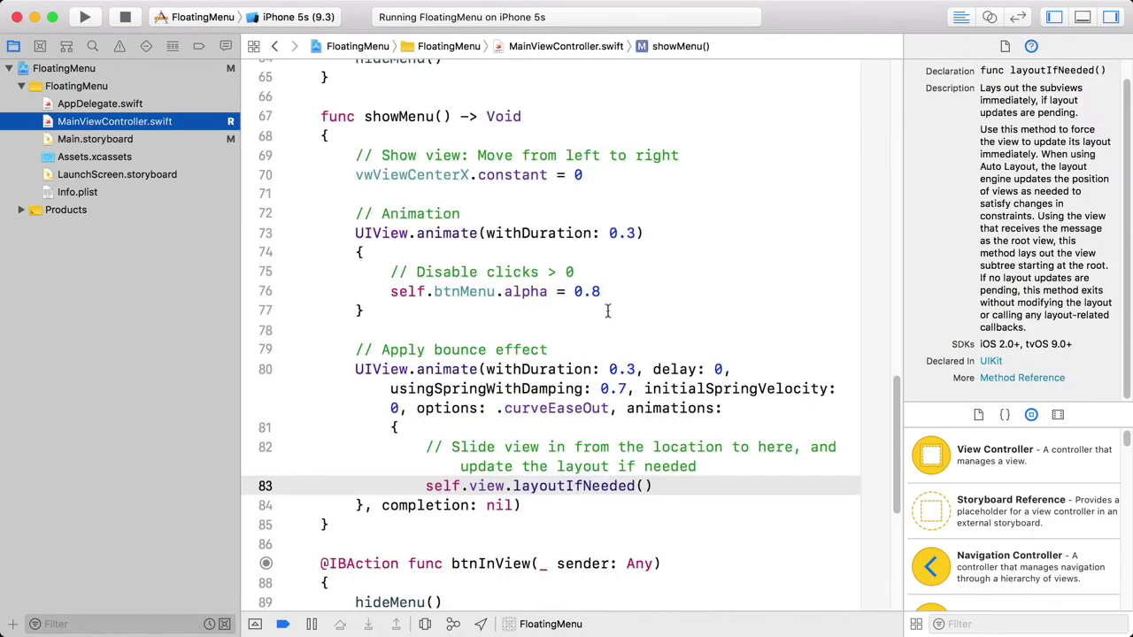
click(602, 291)
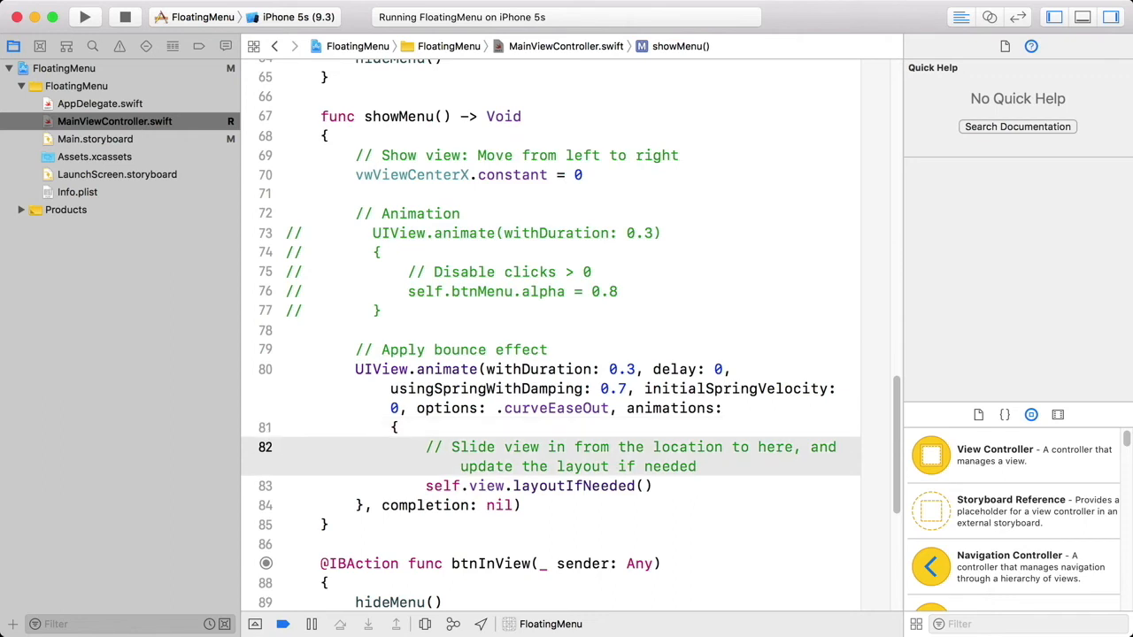
text(self.btnMenu.alpha = 0.8)
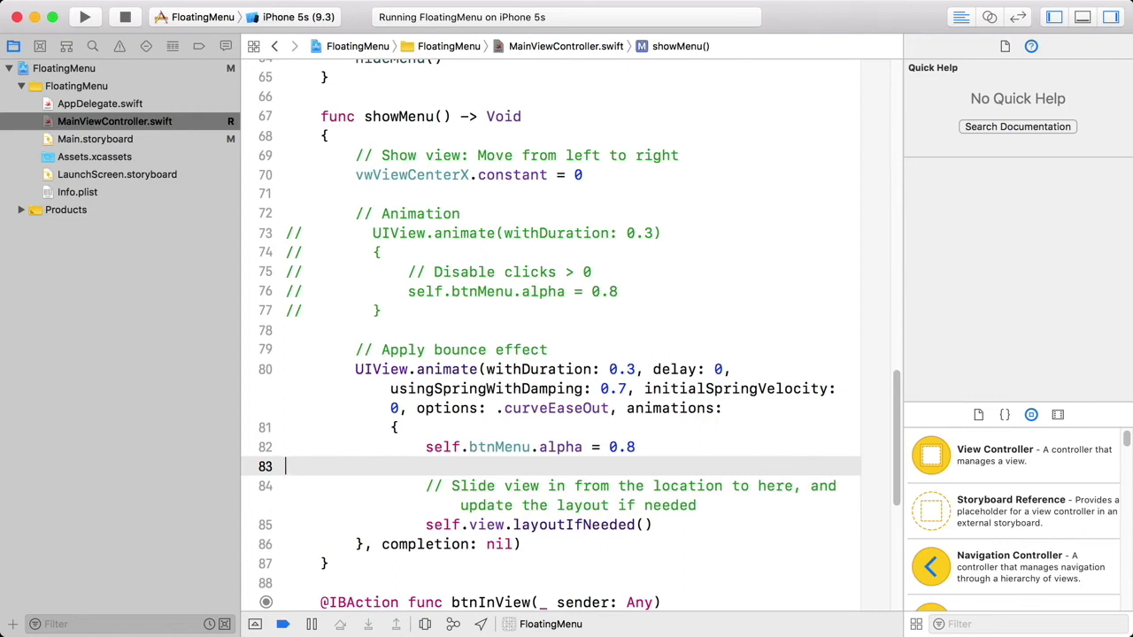
mouse_move(71, 16)
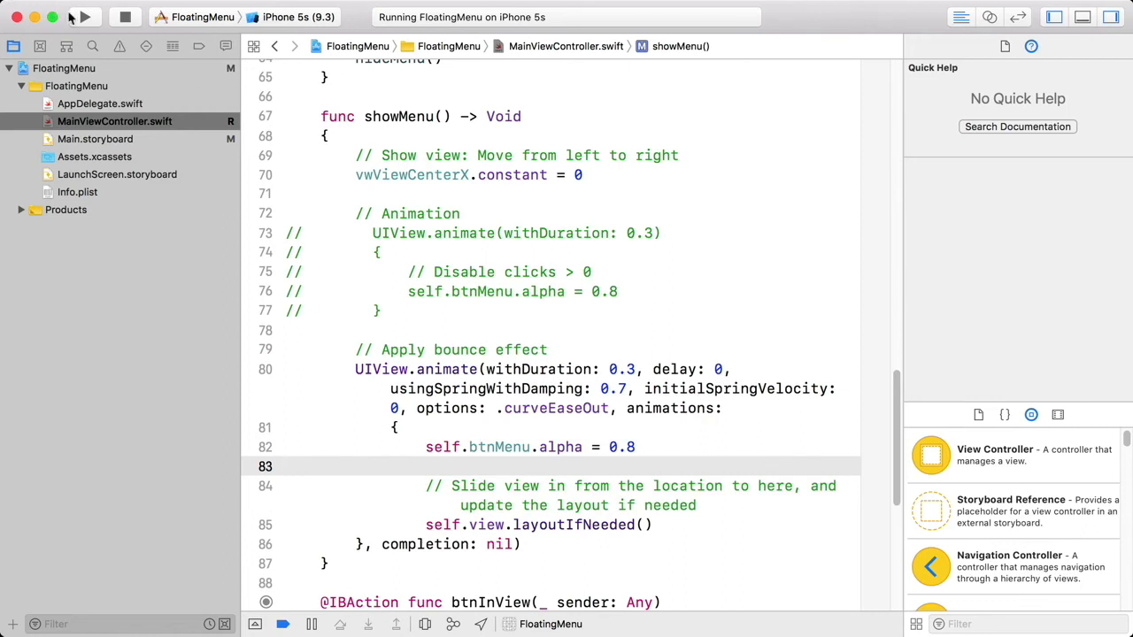
Step: Rebuild and run the app, then tap plus to show the yellow menu
click(85, 18)
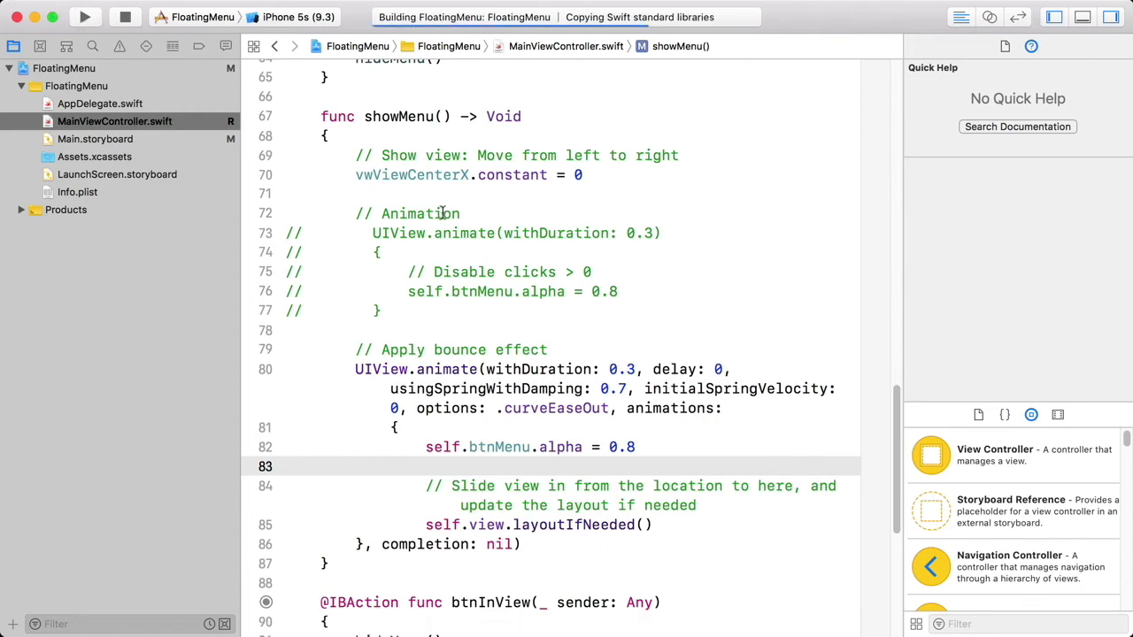
click(84, 22)
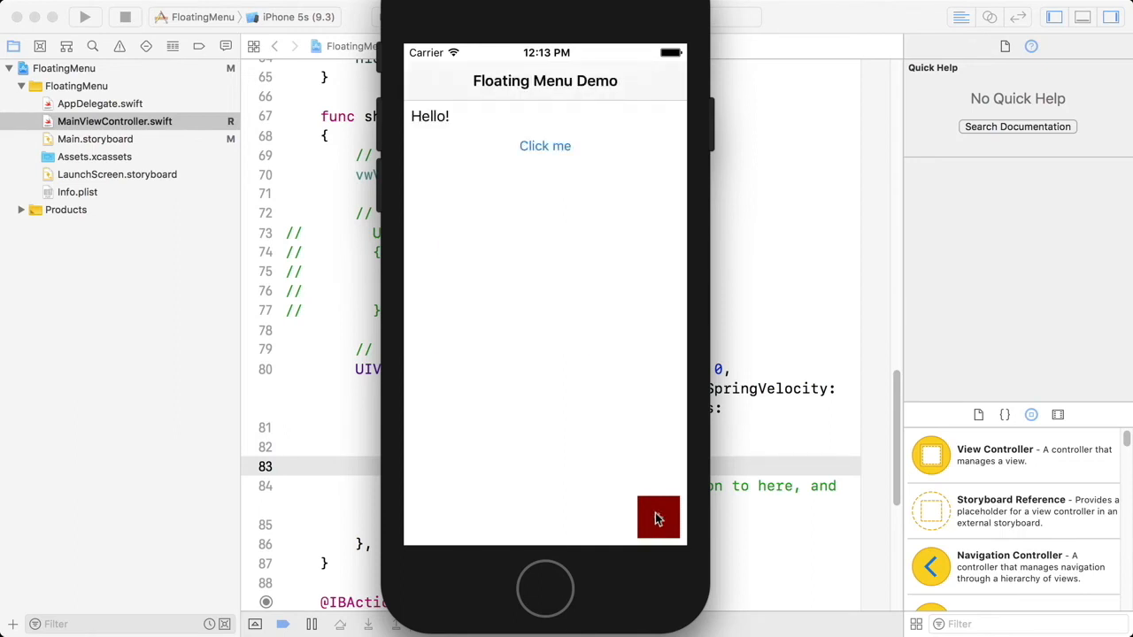
click(657, 518)
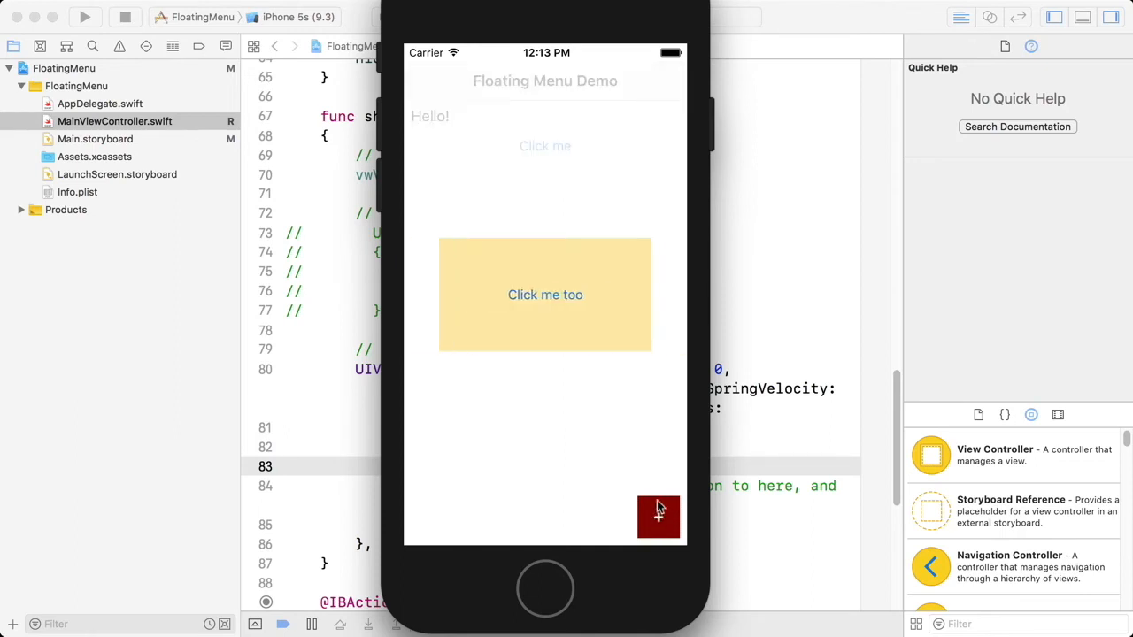
mouse_move(355, 449)
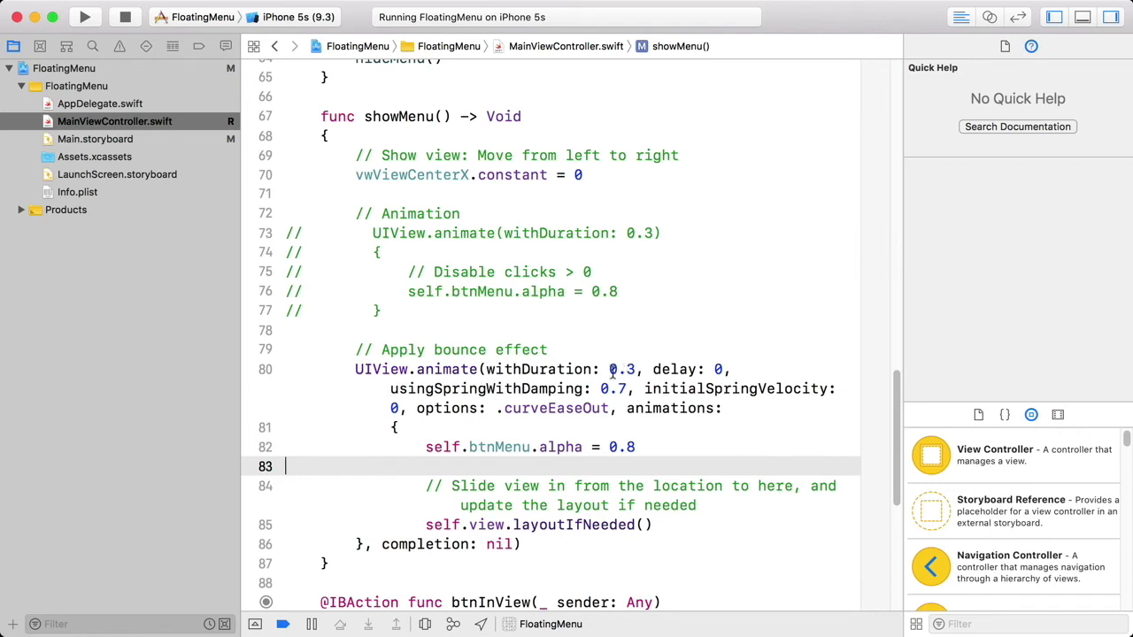
Step: Toggle the floating menu in Simulator, then restore showMenu()'s separate 0.3-second fade block
click(620, 369)
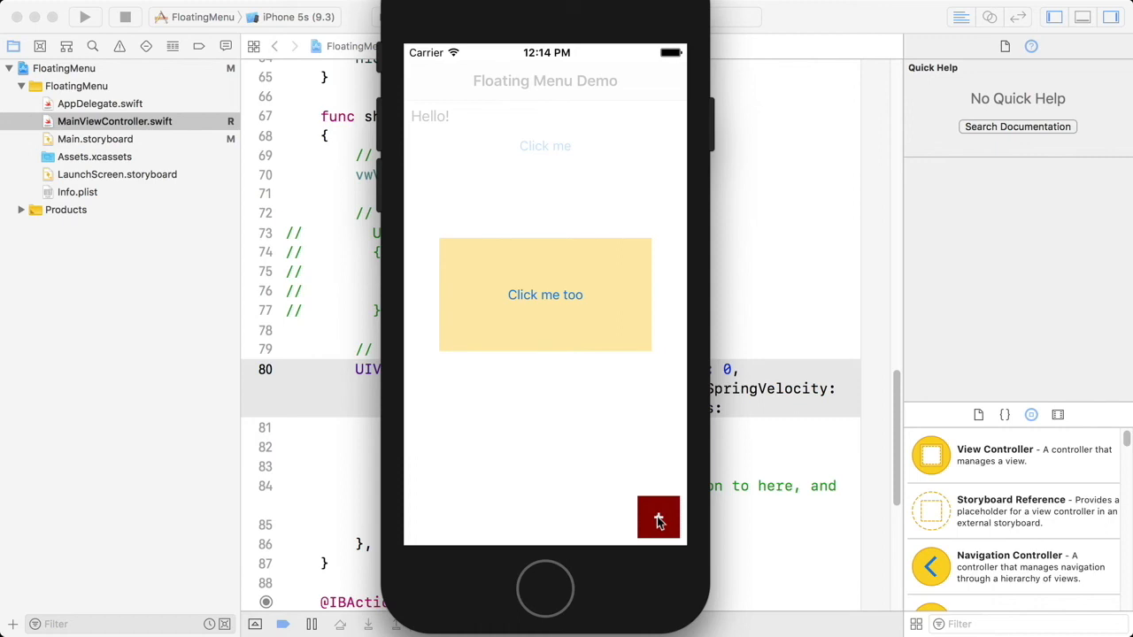
click(657, 517)
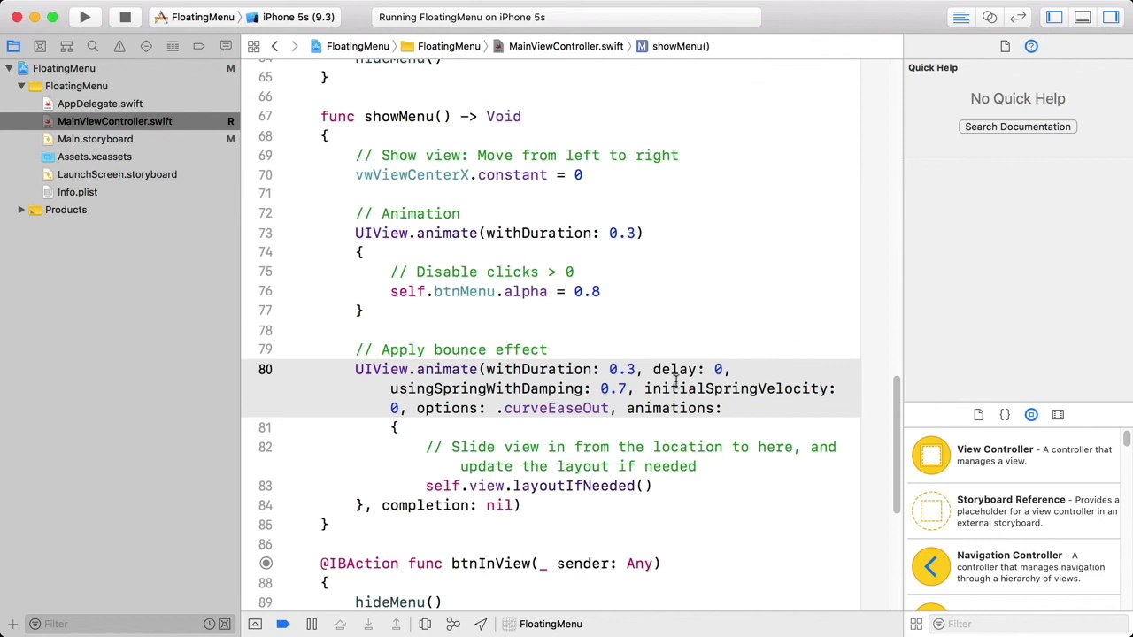
mouse_move(184, 59)
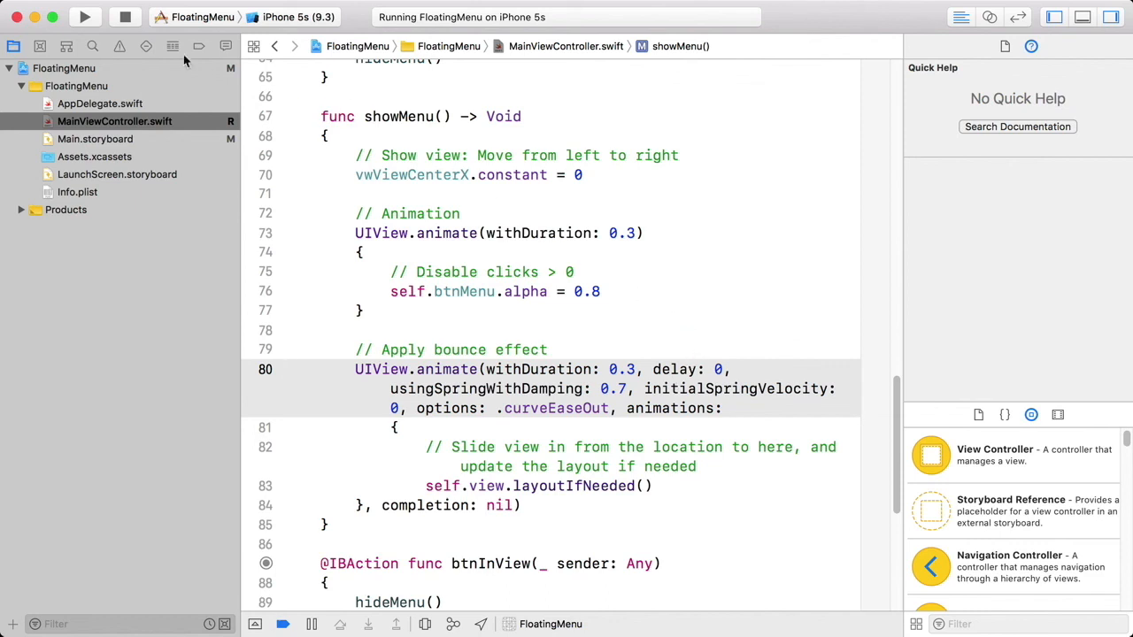
mouse_move(85, 18)
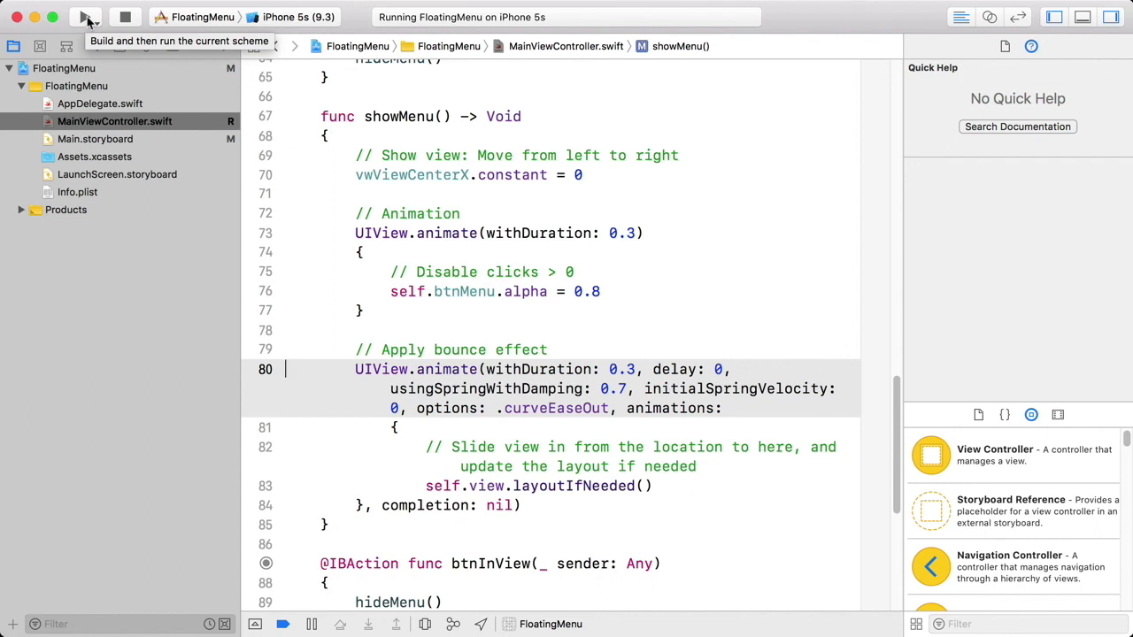
Step: Rerun FloatingMenu with the restored code and slide in the yellow 'Click me too' menu
click(85, 17)
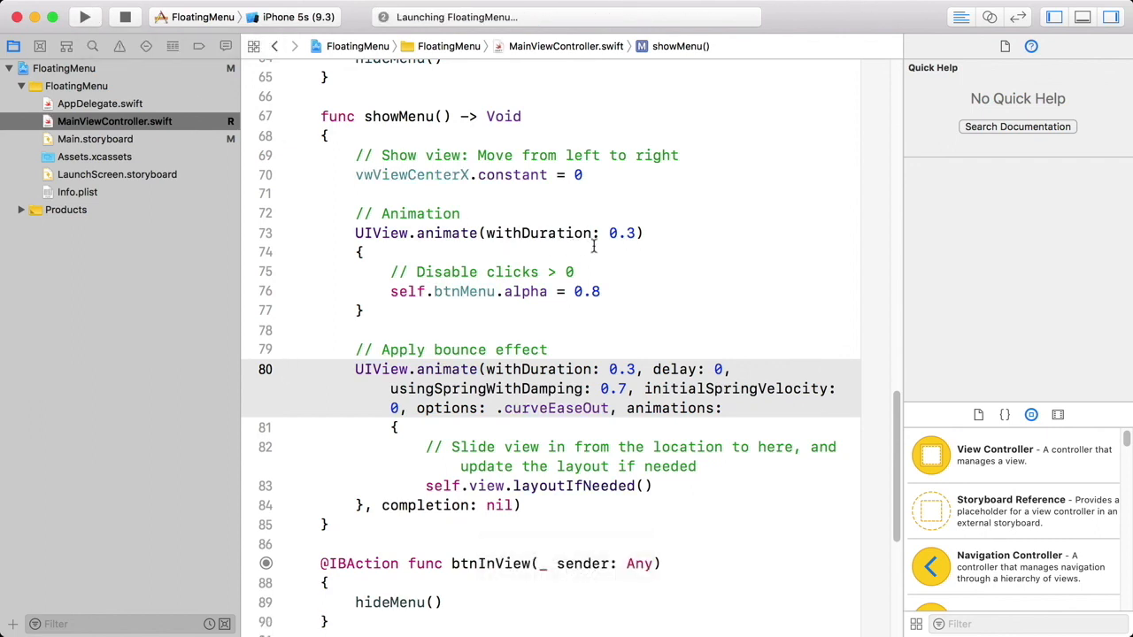
click(83, 18)
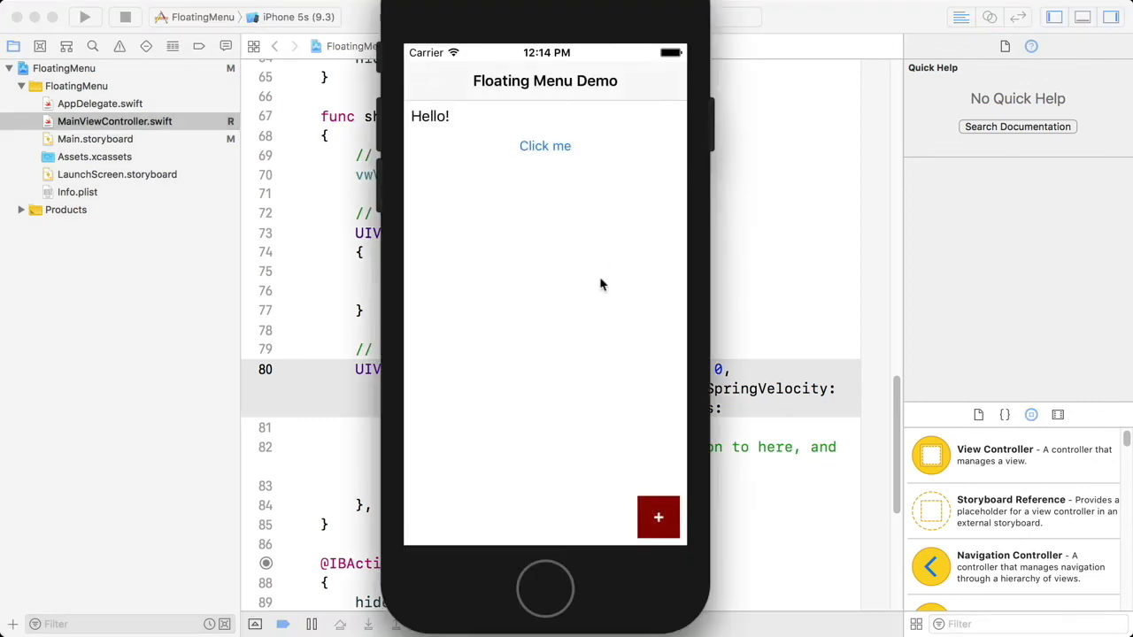
click(658, 517)
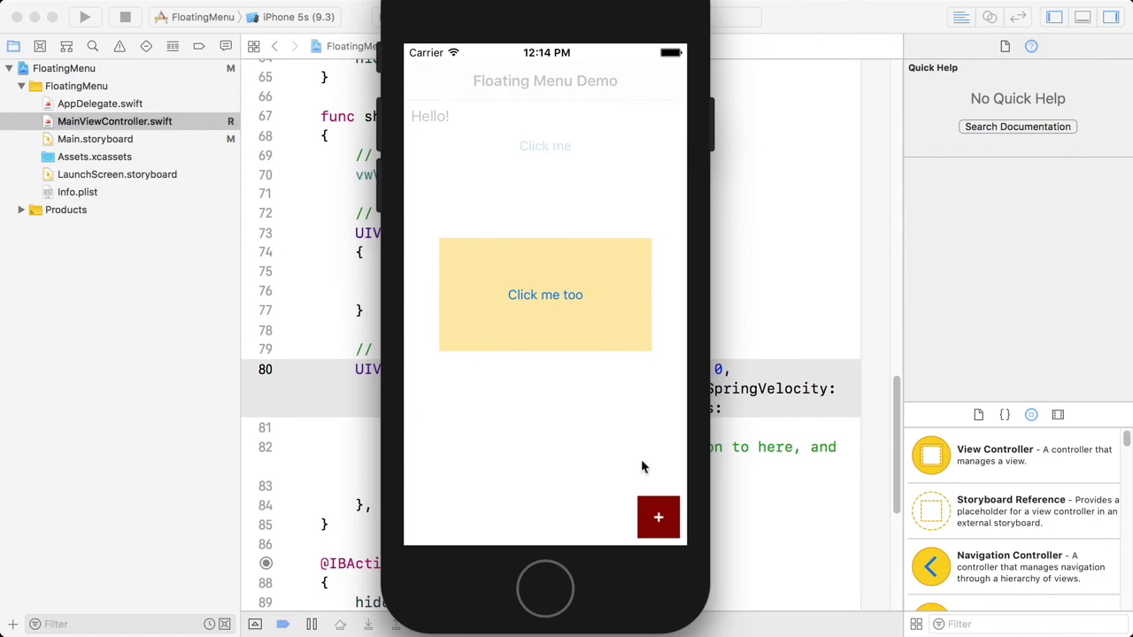
mouse_move(518, 181)
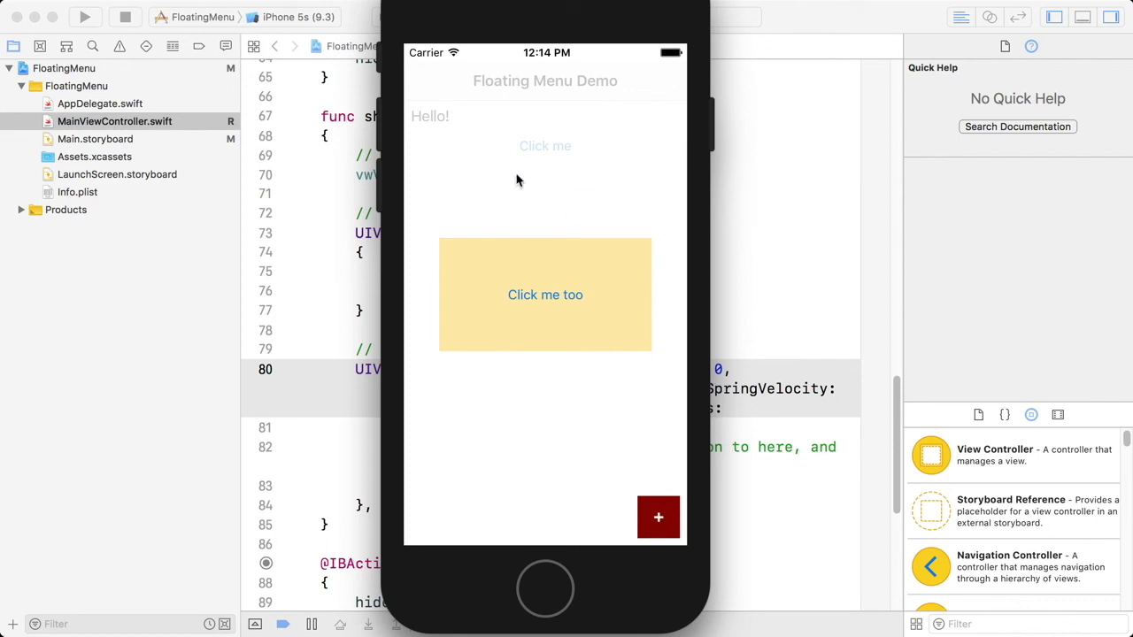
mouse_move(339, 261)
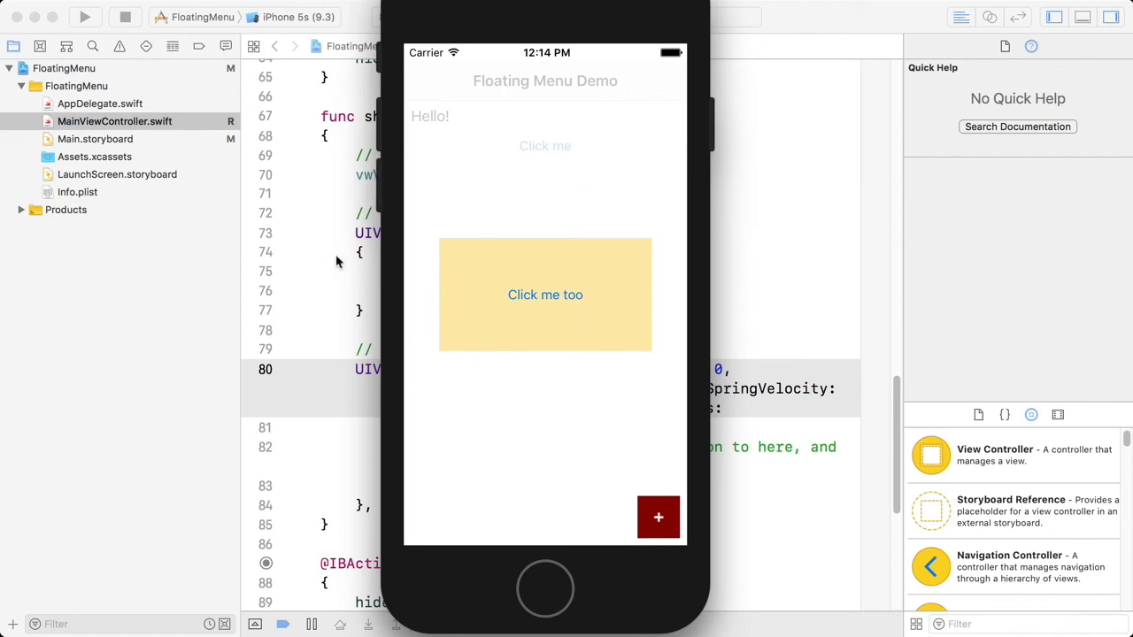